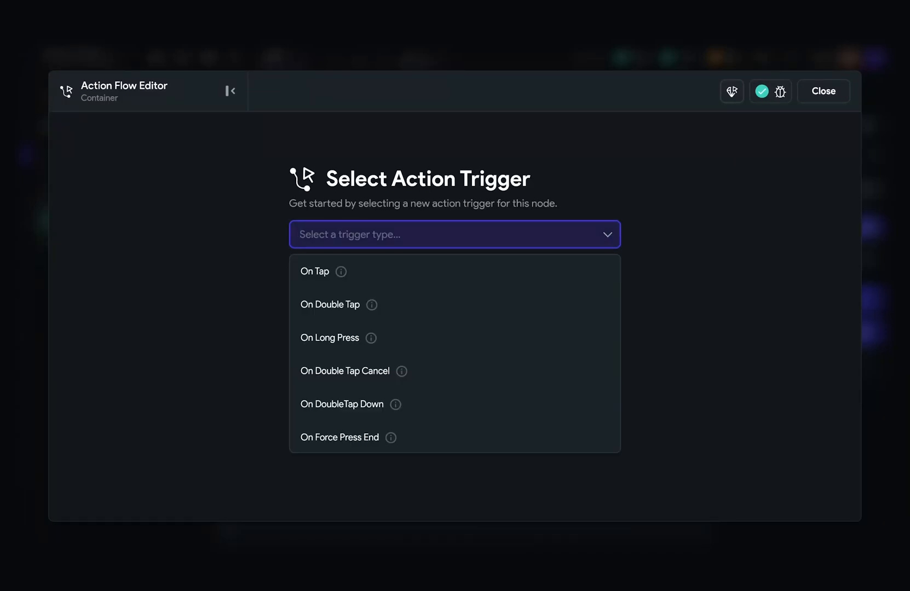
# Step: Inspect the Stack and the round Handle inside the swipe widget in the Widget Tree
pyautogui.scroll(-3)
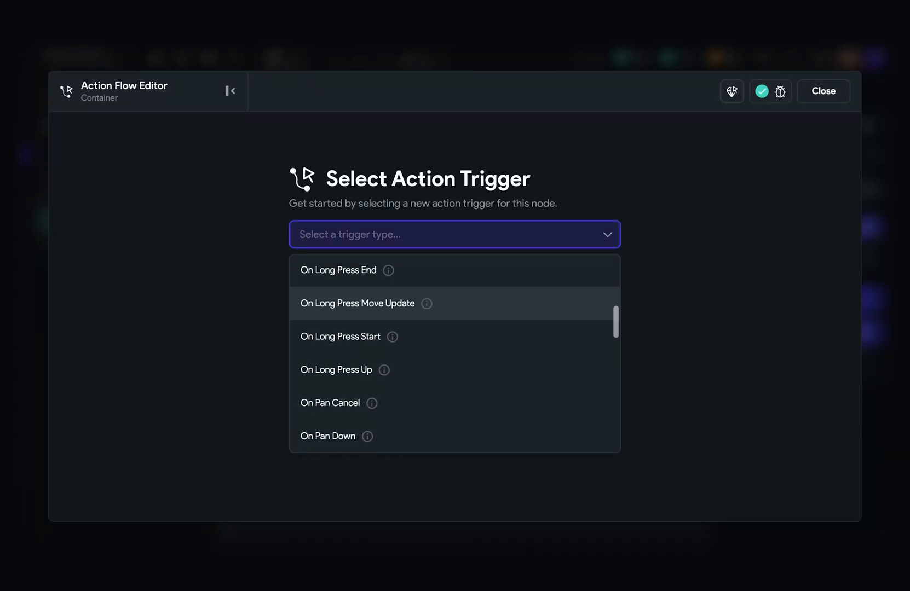
pyautogui.scroll(-3)
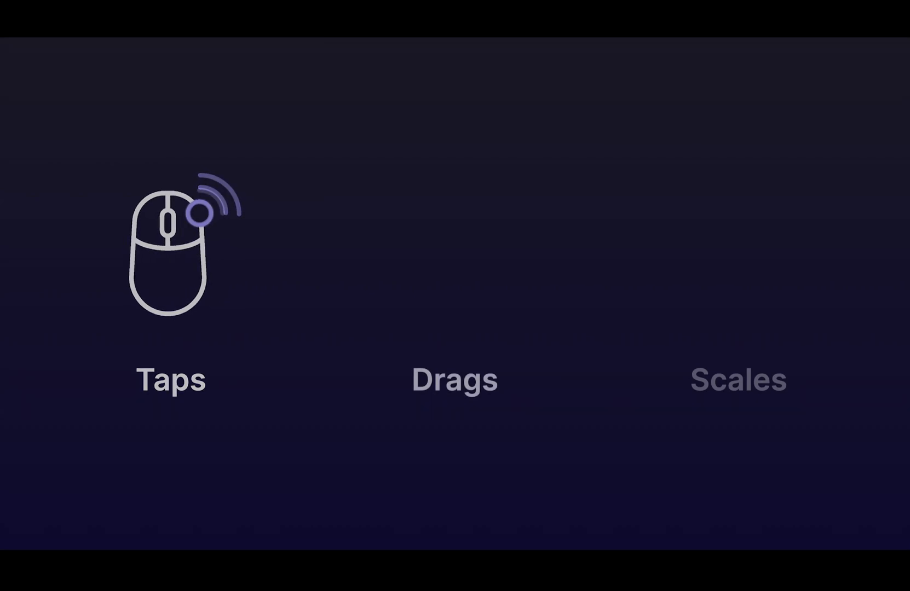
pyautogui.click(454, 381)
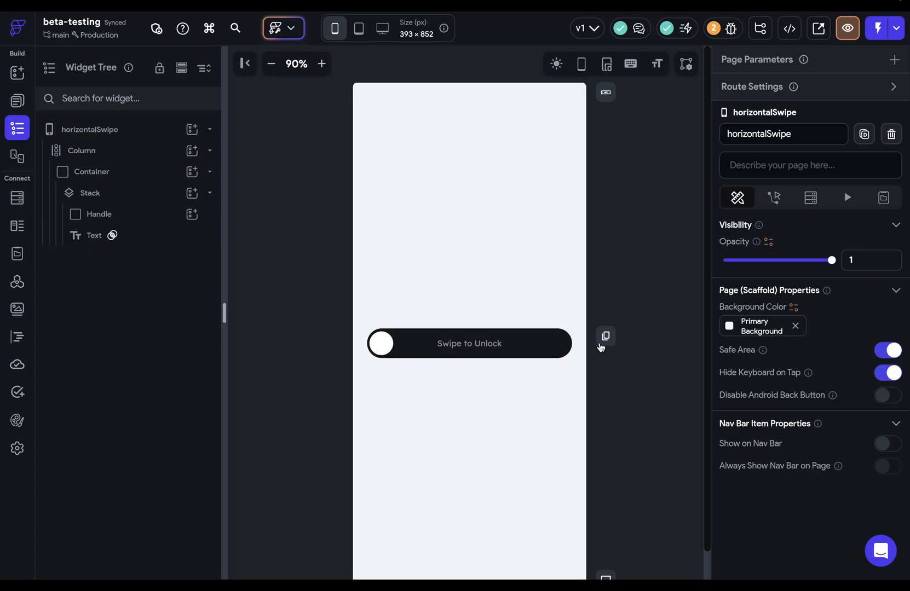
pyautogui.moveTo(404, 308)
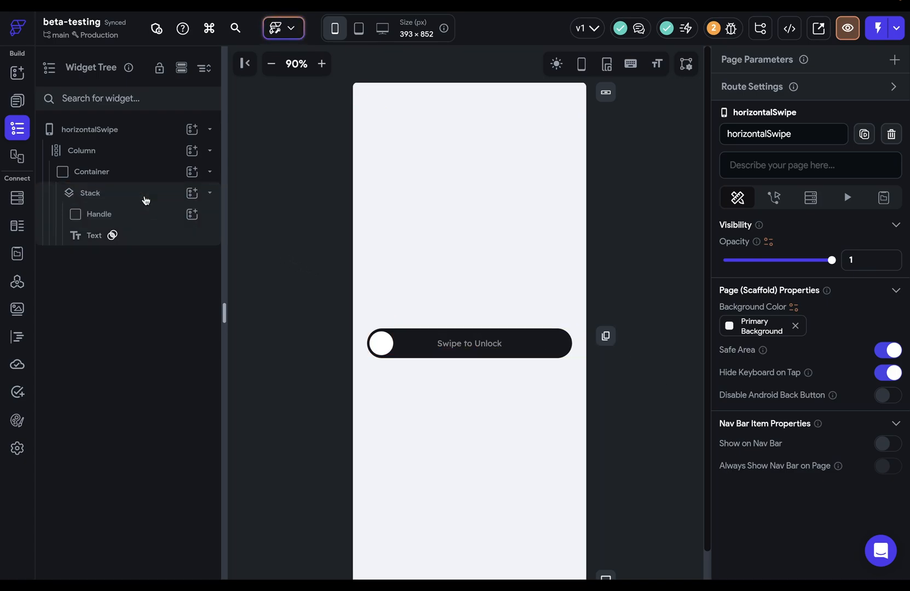
pyautogui.click(91, 193)
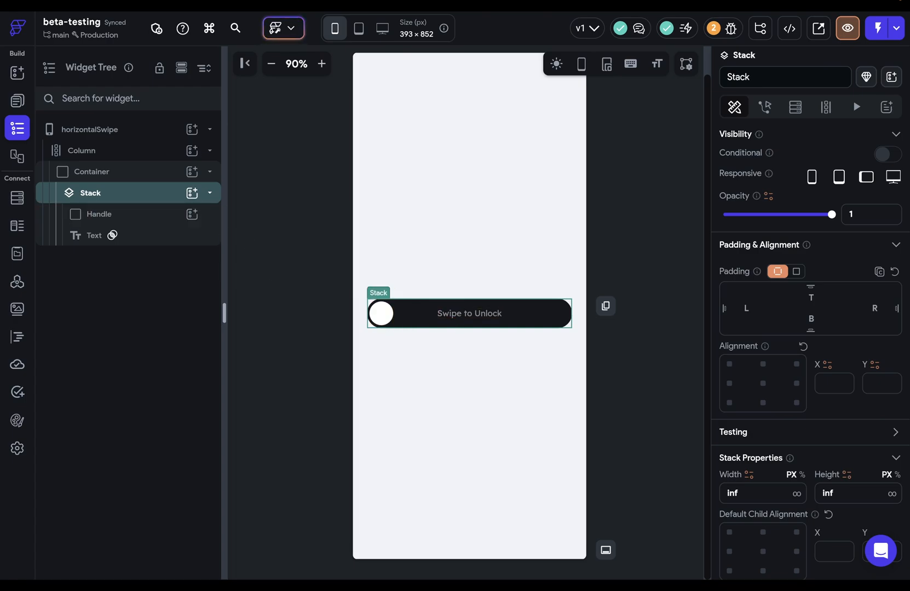
pyautogui.click(99, 215)
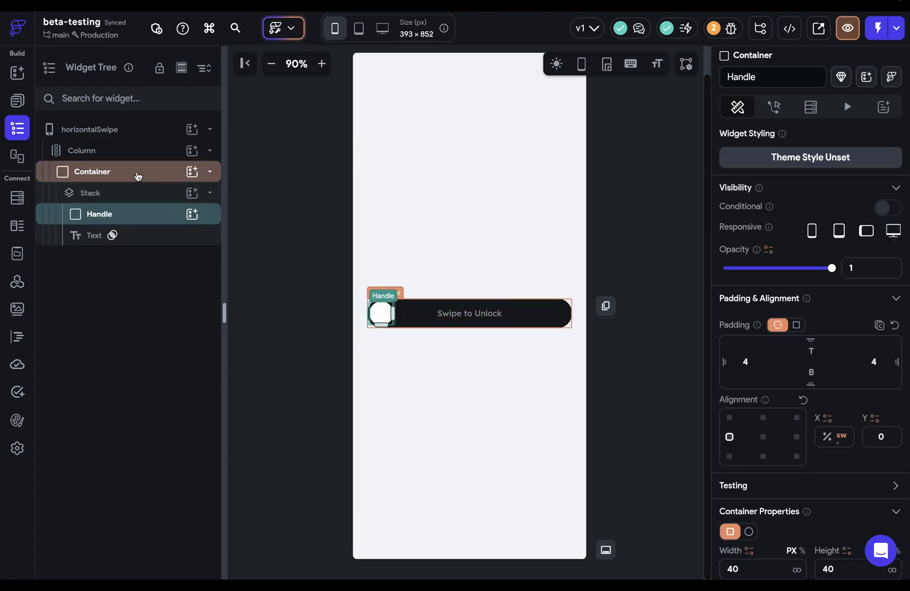
# Step: Select the outer swipe track Container and show its Actions panel
pyautogui.click(92, 171)
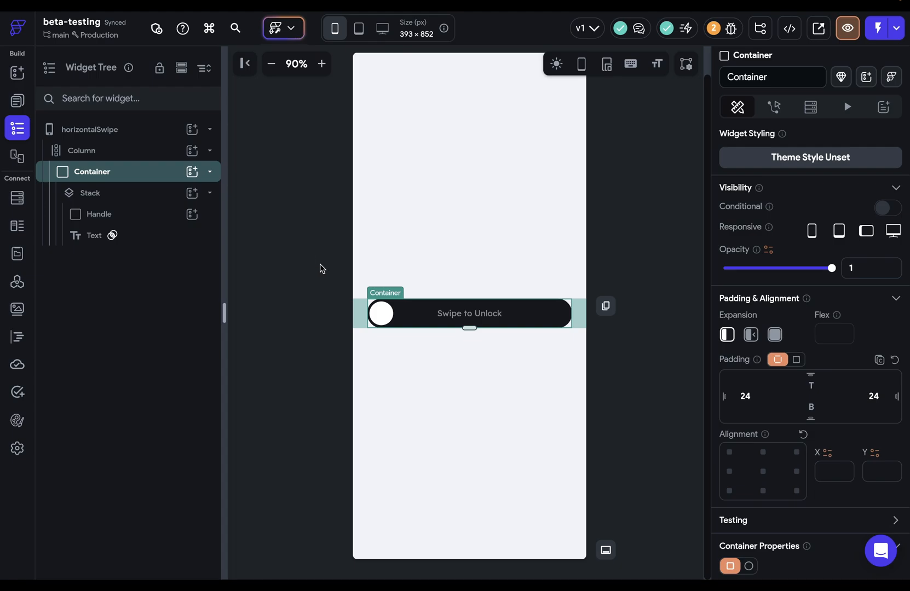
pyautogui.moveTo(381, 315)
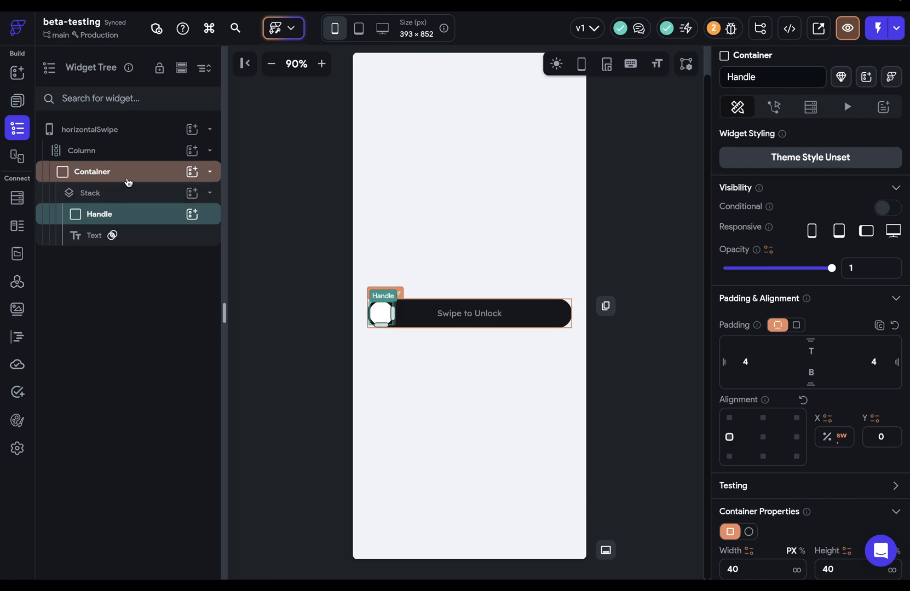
pyautogui.click(92, 170)
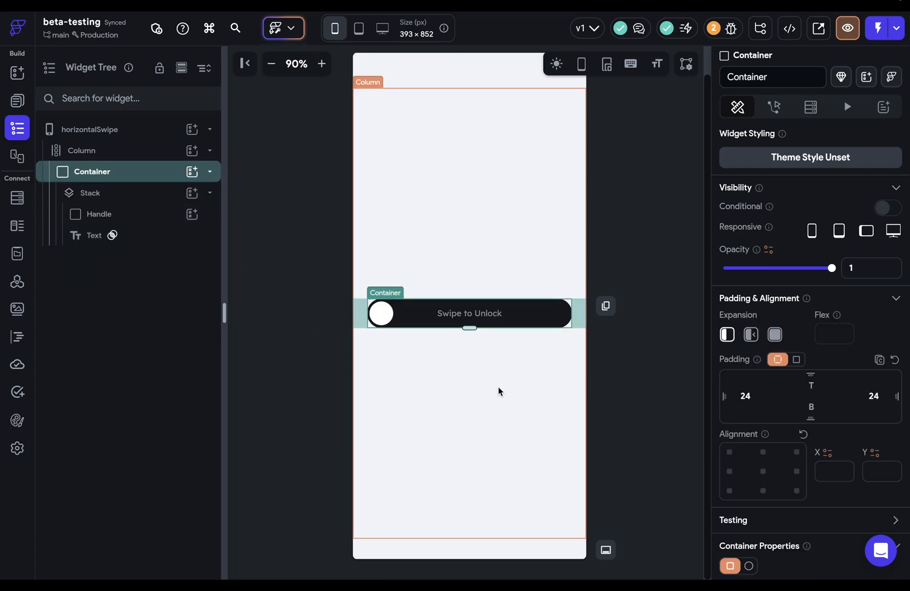
pyautogui.click(774, 108)
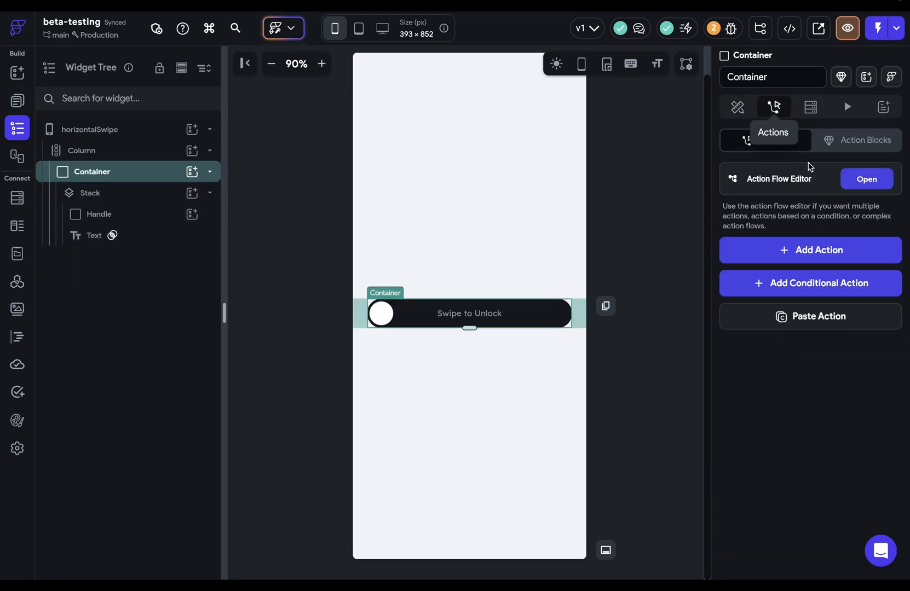
# Step: Add an On Horizontal Drag Update trigger to the container via the Action Flow Editor
pyautogui.click(865, 179)
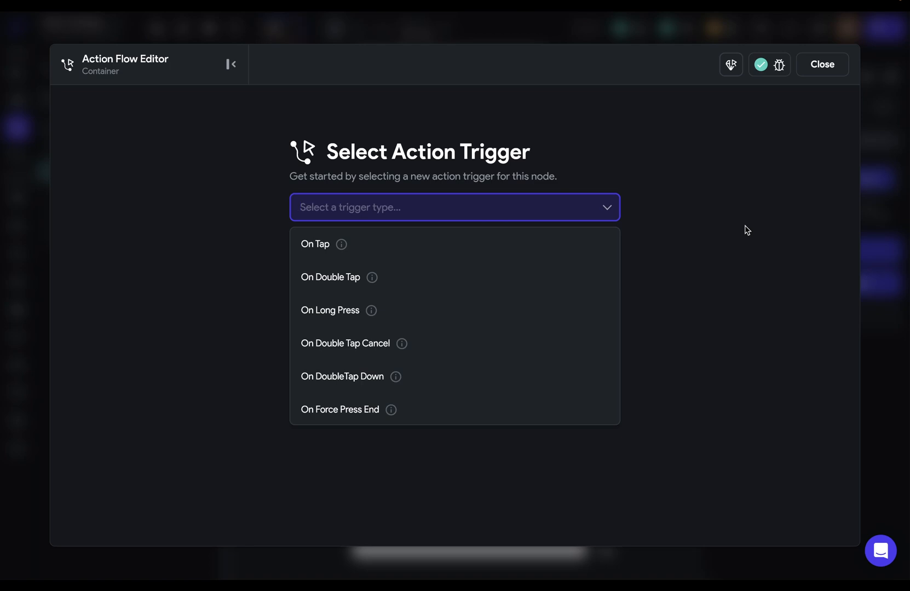
pyautogui.write('hor')
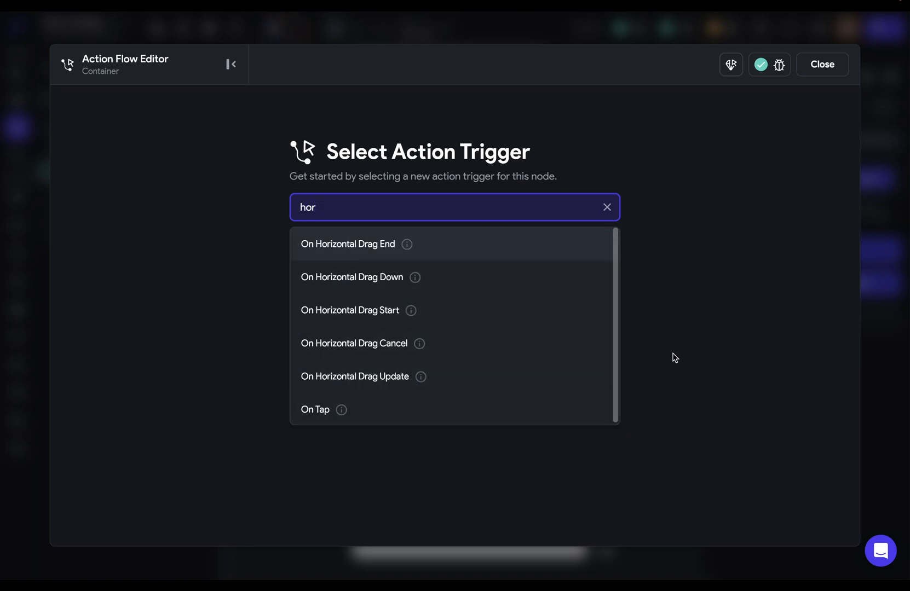
pyautogui.moveTo(504, 285)
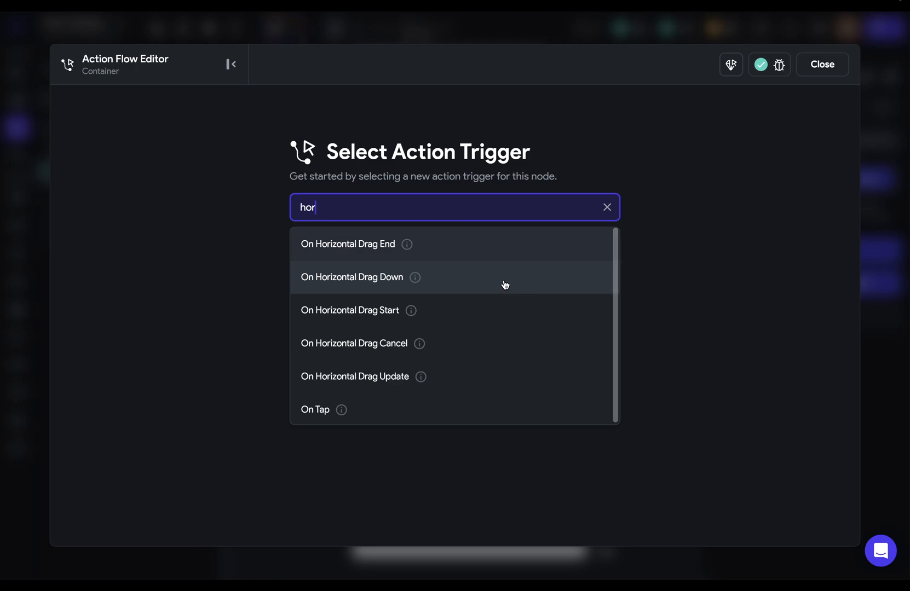
pyautogui.moveTo(502, 308)
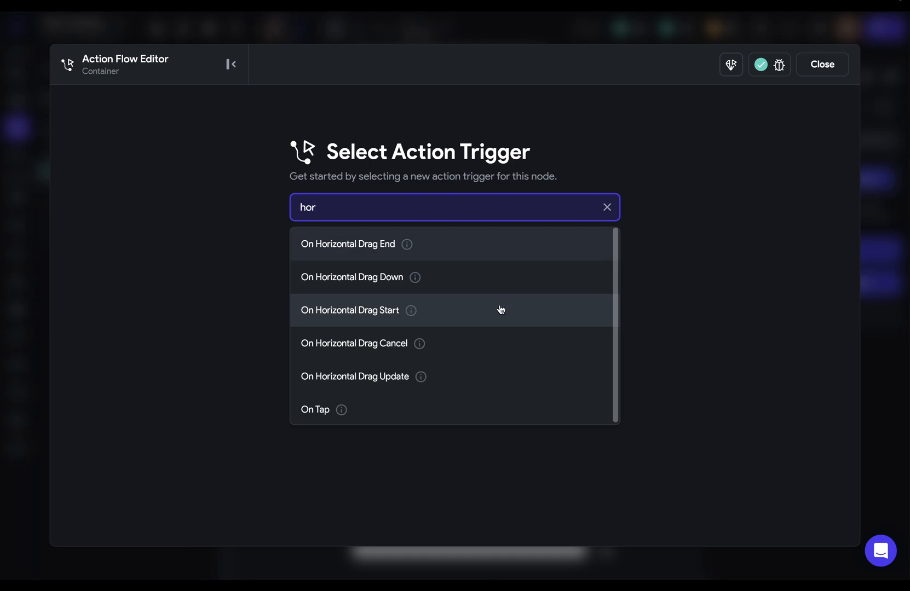
pyautogui.moveTo(496, 346)
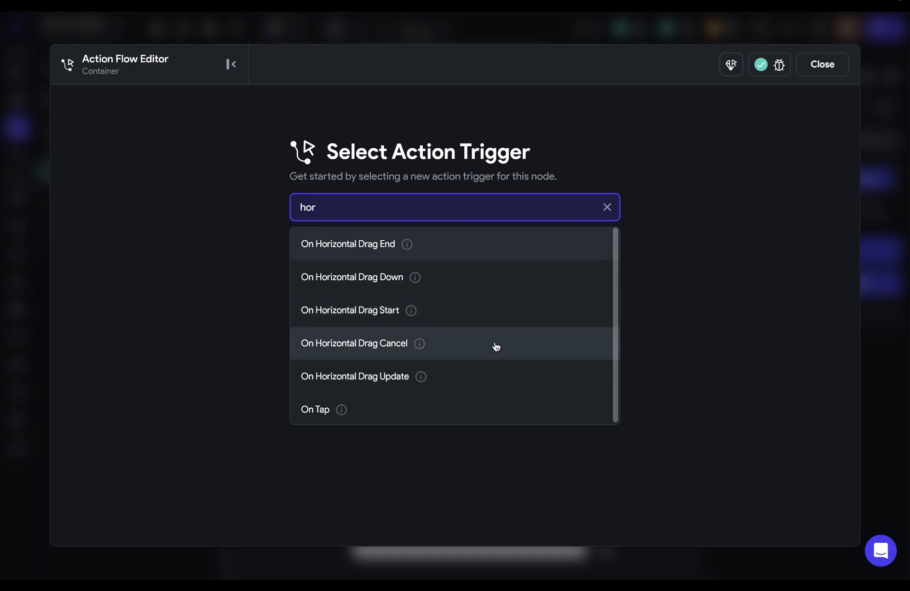
pyautogui.moveTo(498, 249)
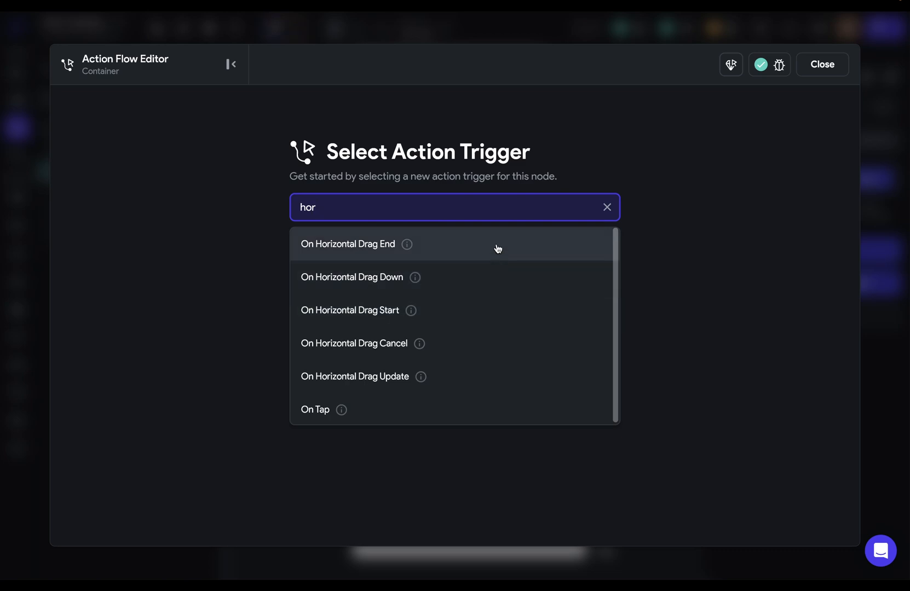
pyautogui.click(455, 206)
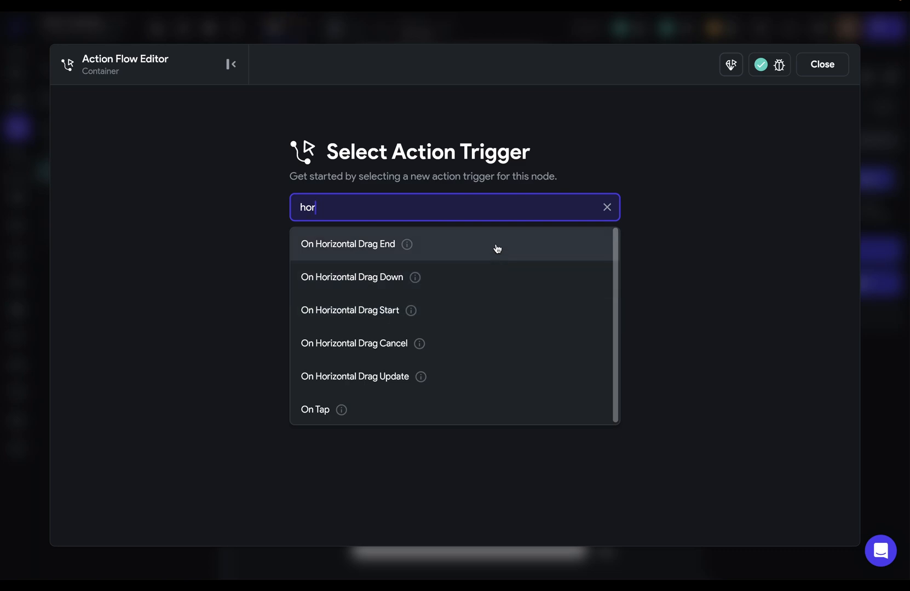
pyautogui.moveTo(496, 375)
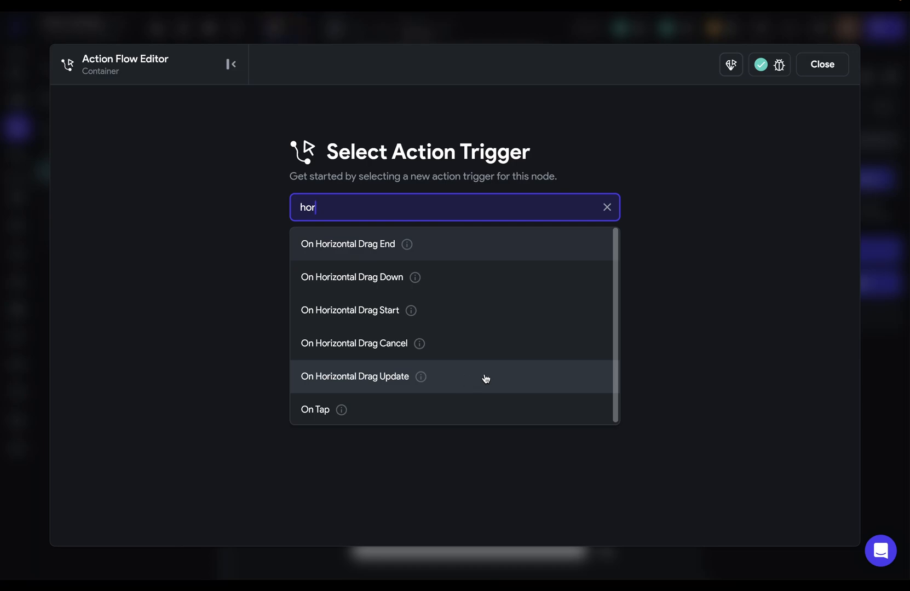
pyautogui.click(355, 376)
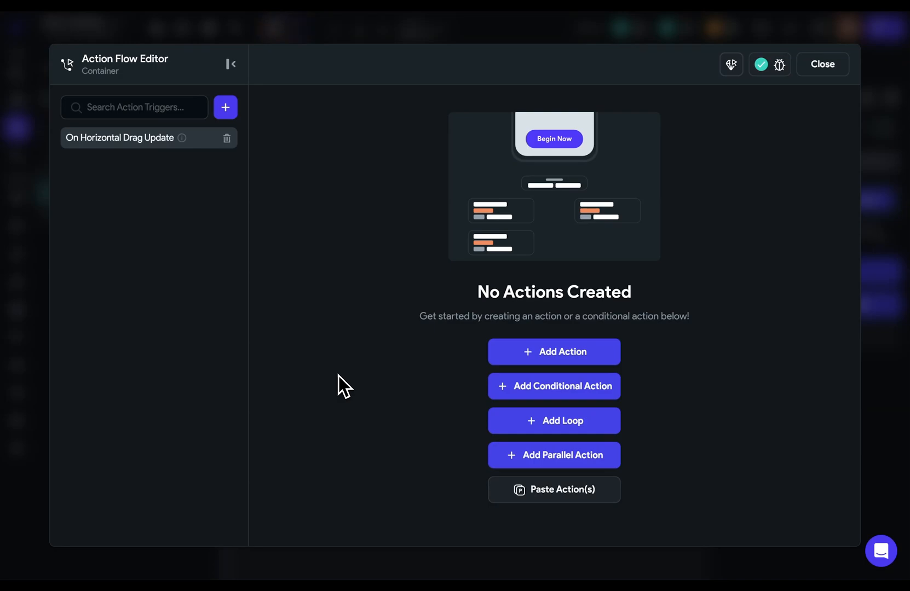
# Step: Add an Update App State action setting swipePosition, sourcing its value from the Gesture Detector
pyautogui.click(553, 352)
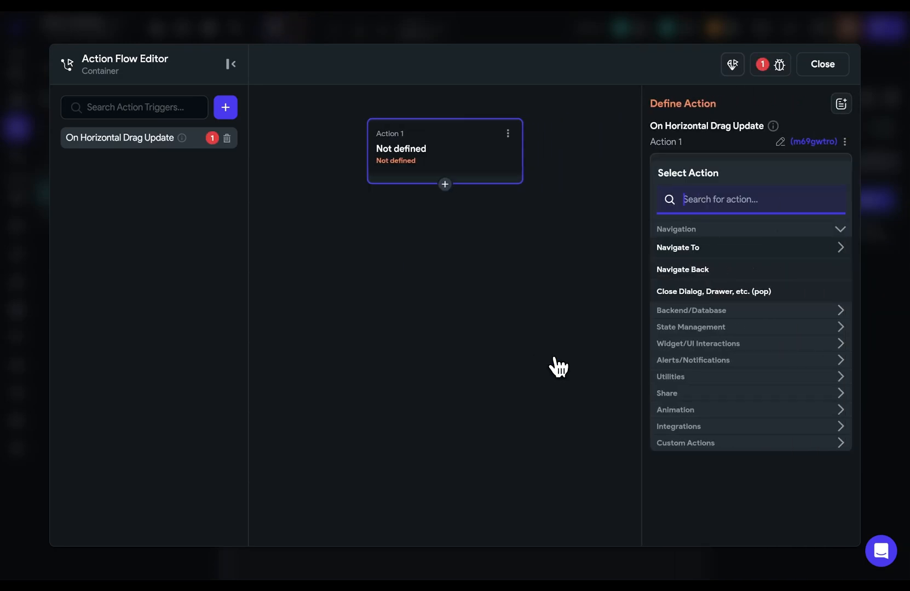
pyautogui.write('app')
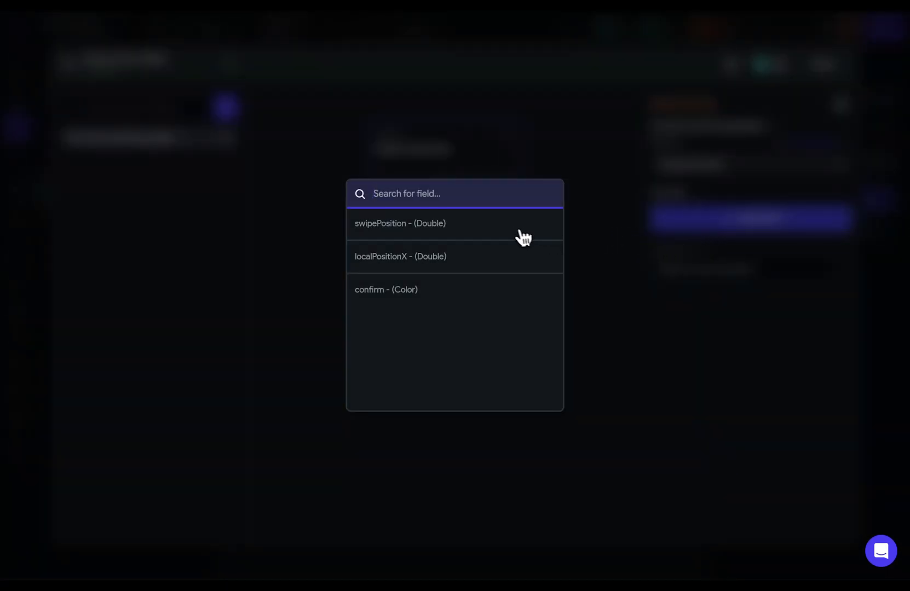
pyautogui.click(400, 223)
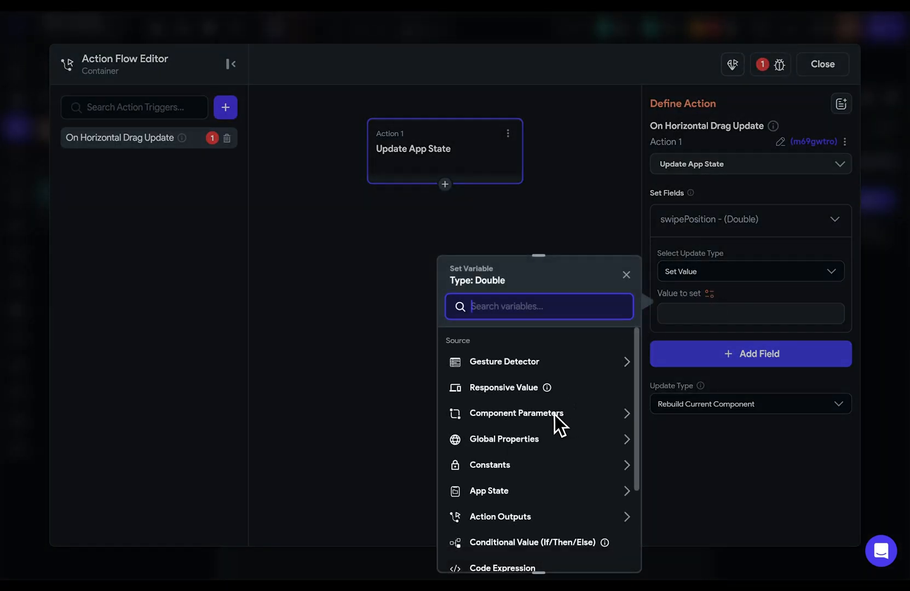
pyautogui.click(503, 362)
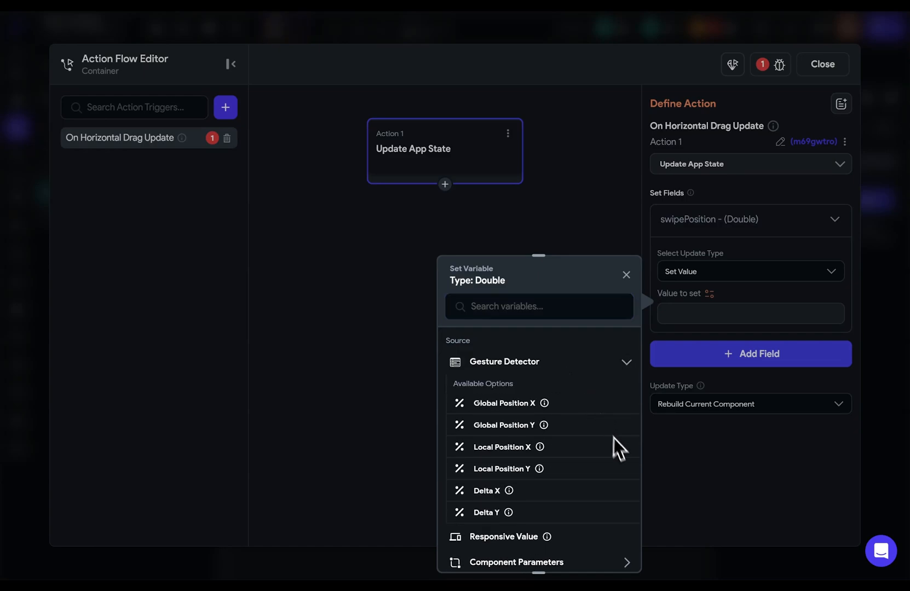
pyautogui.moveTo(626, 527)
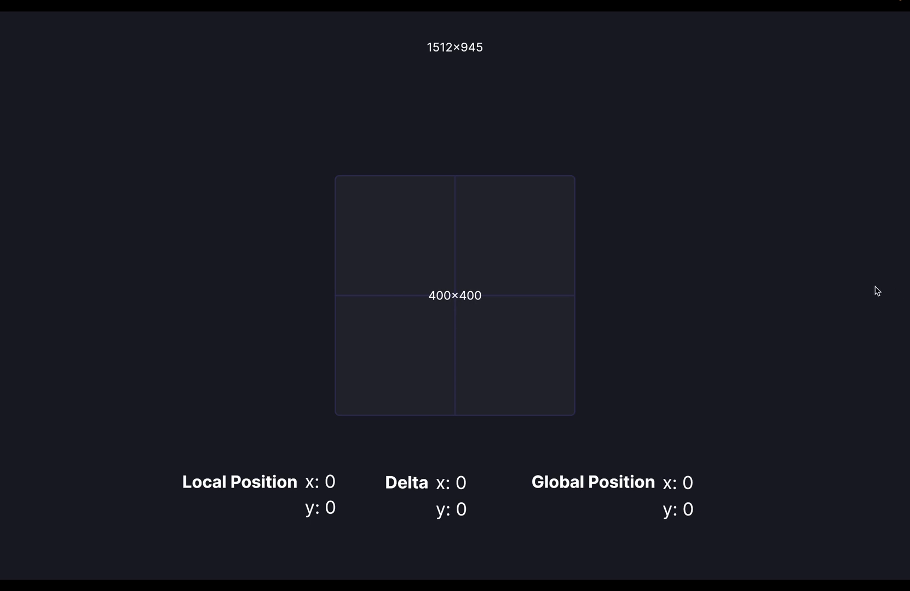
pyautogui.moveTo(657, 140)
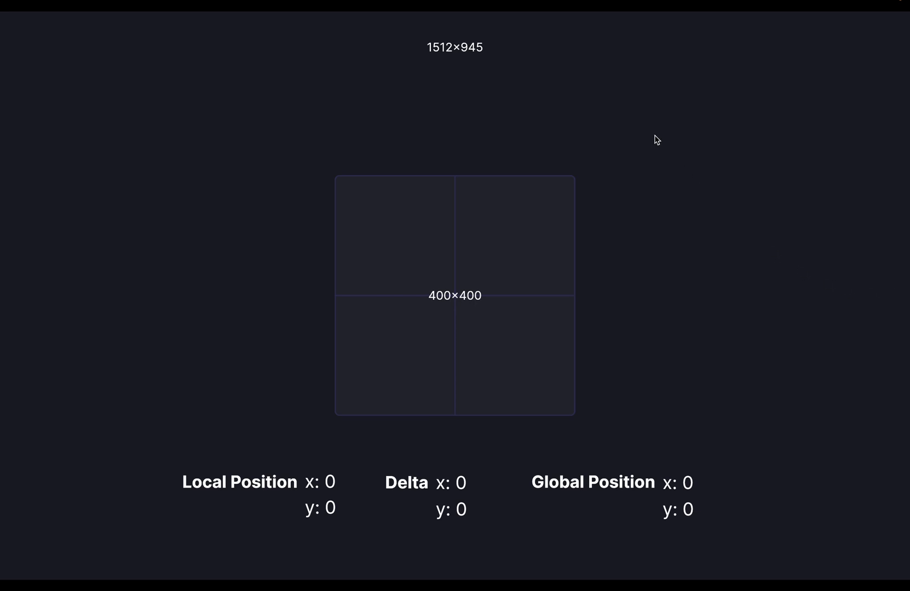
pyautogui.moveTo(629, 99)
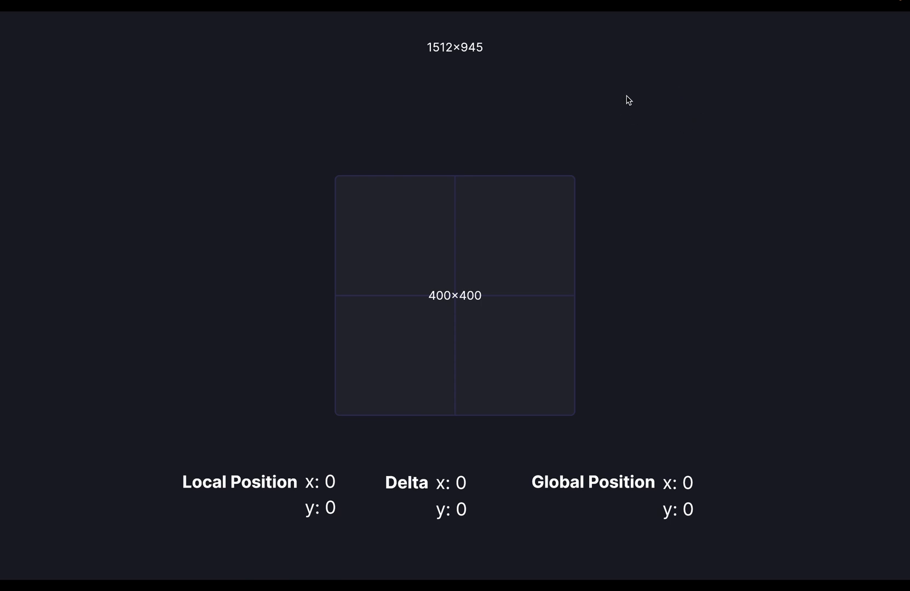
pyautogui.moveTo(576, 180)
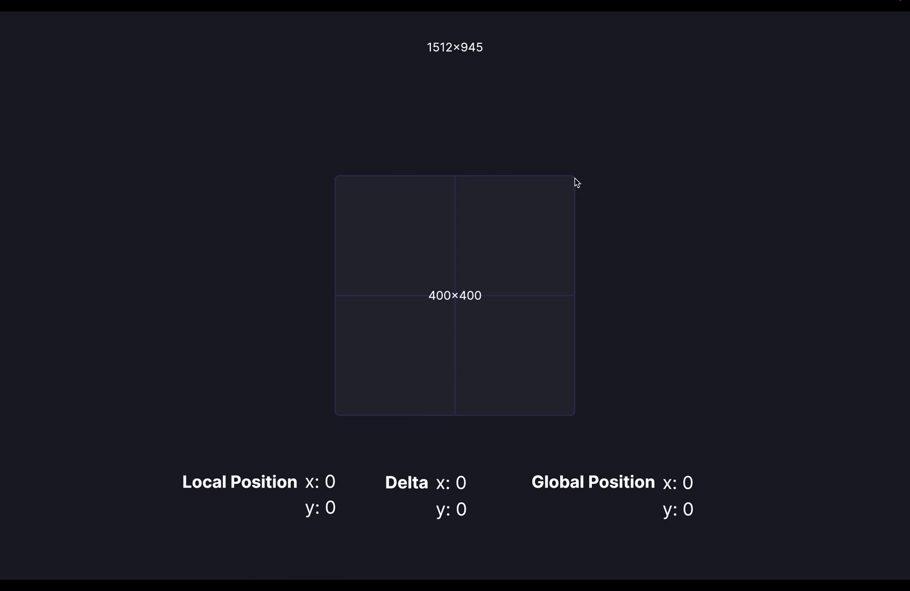
pyautogui.moveTo(338, 323)
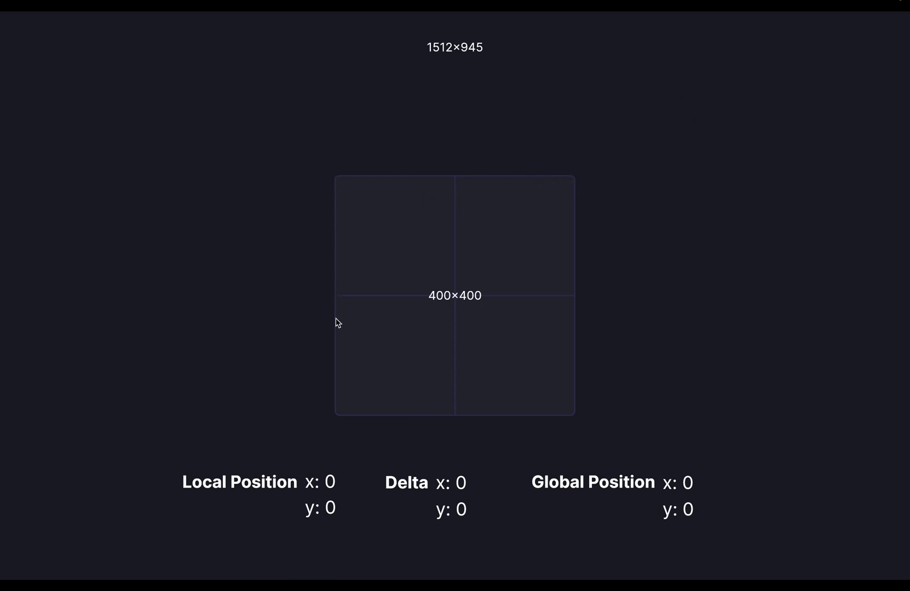
pyautogui.moveTo(560, 176)
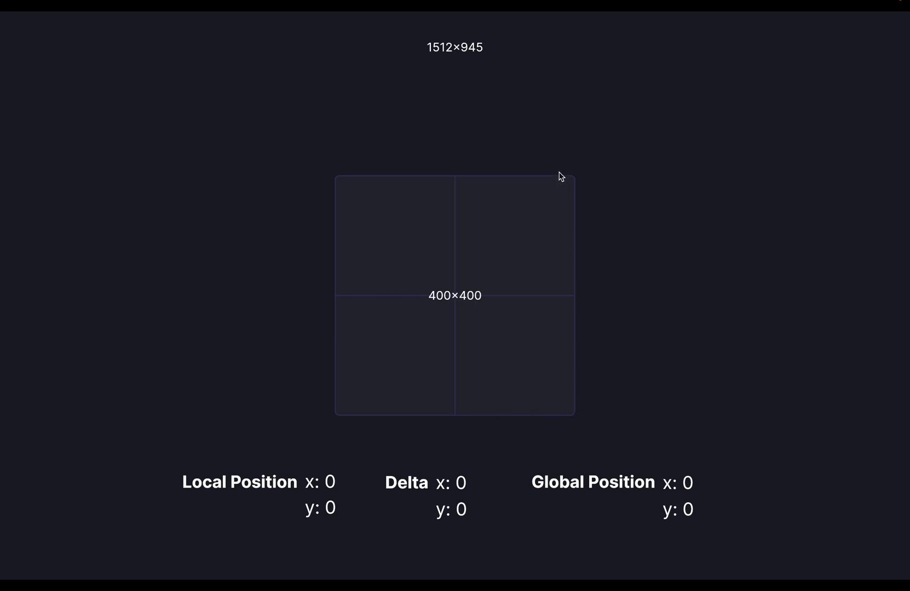
pyautogui.moveTo(474, 262)
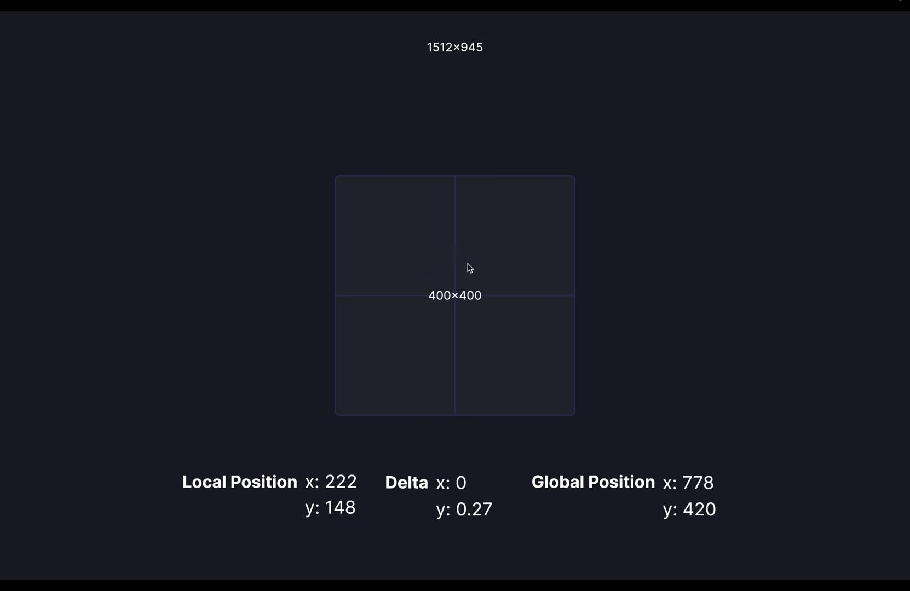
pyautogui.moveTo(449, 258)
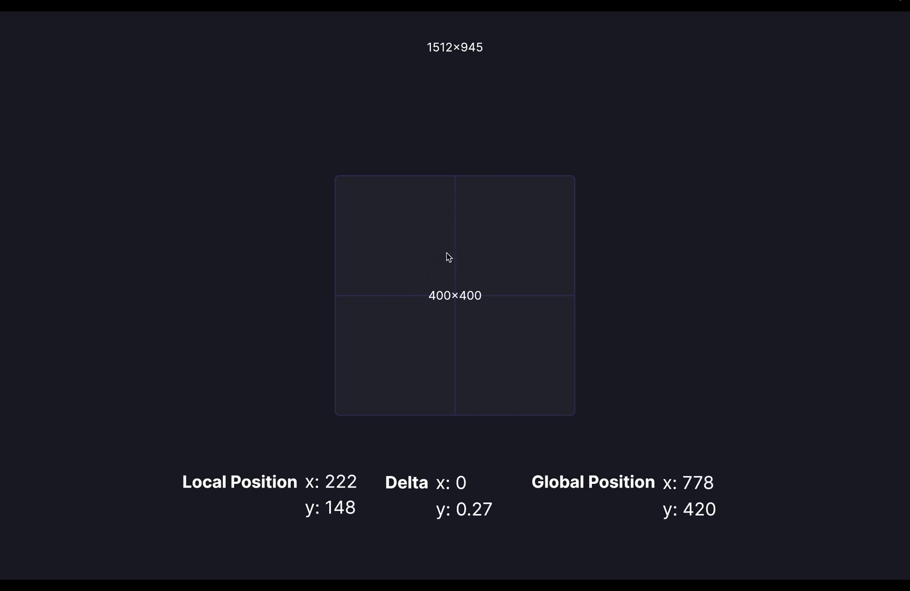
pyautogui.moveTo(405, 238)
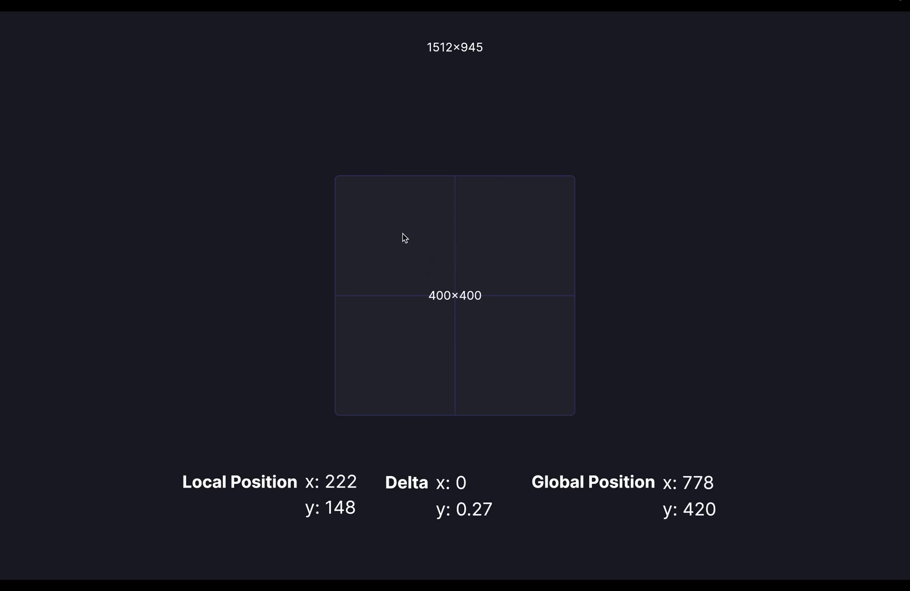
pyautogui.moveTo(393, 232)
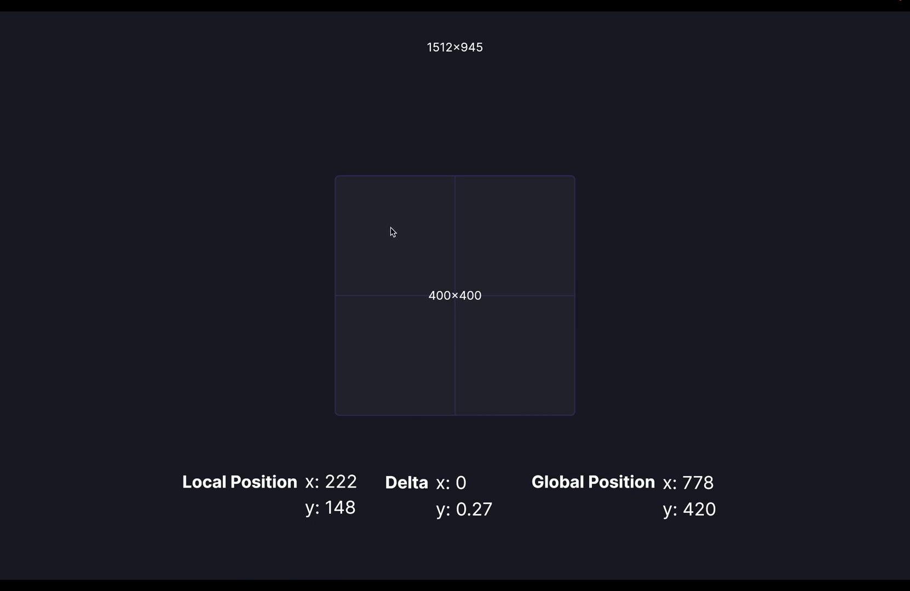
pyautogui.moveTo(451, 296)
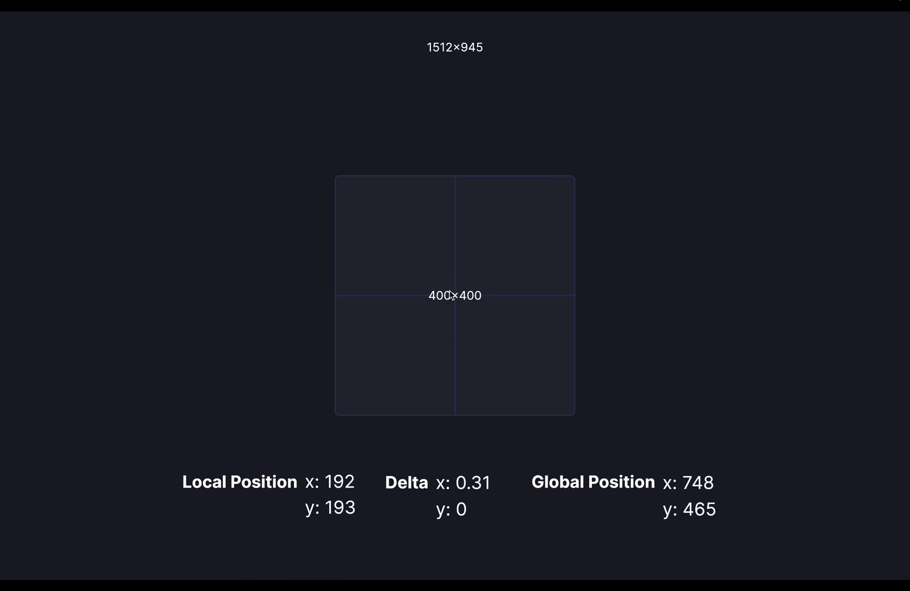
pyautogui.moveTo(459, 301)
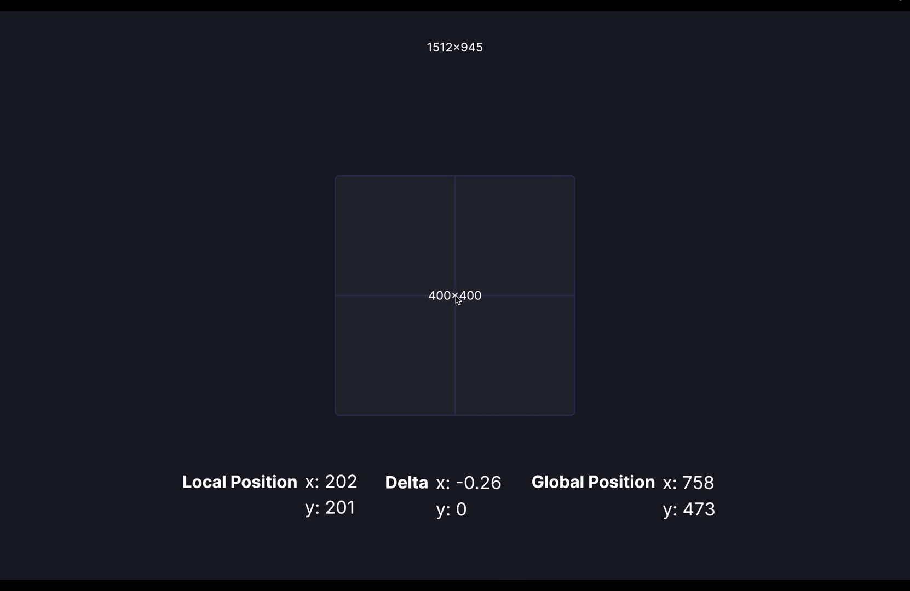
pyautogui.moveTo(457, 299)
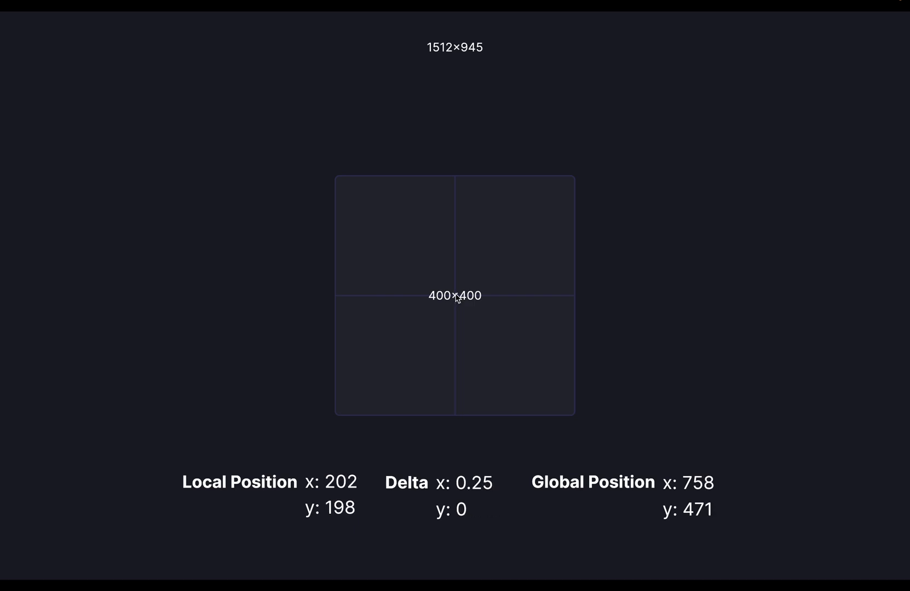
pyautogui.moveTo(454, 298)
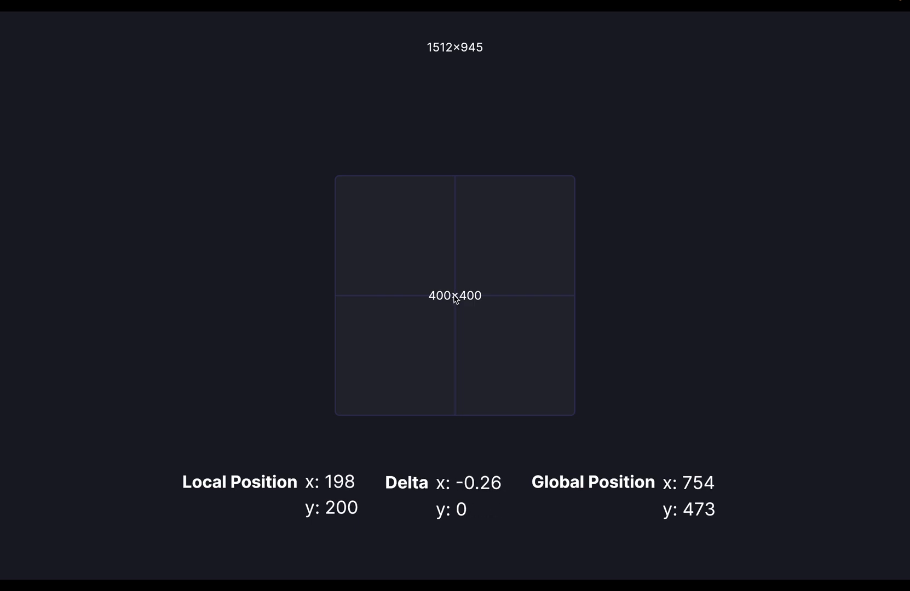
pyautogui.moveTo(335, 191)
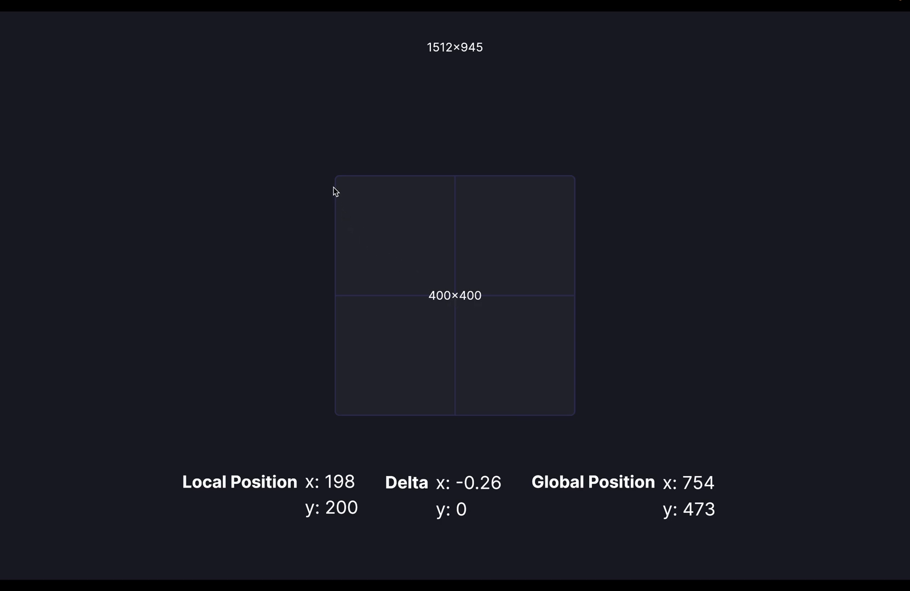
pyautogui.moveTo(69, 60)
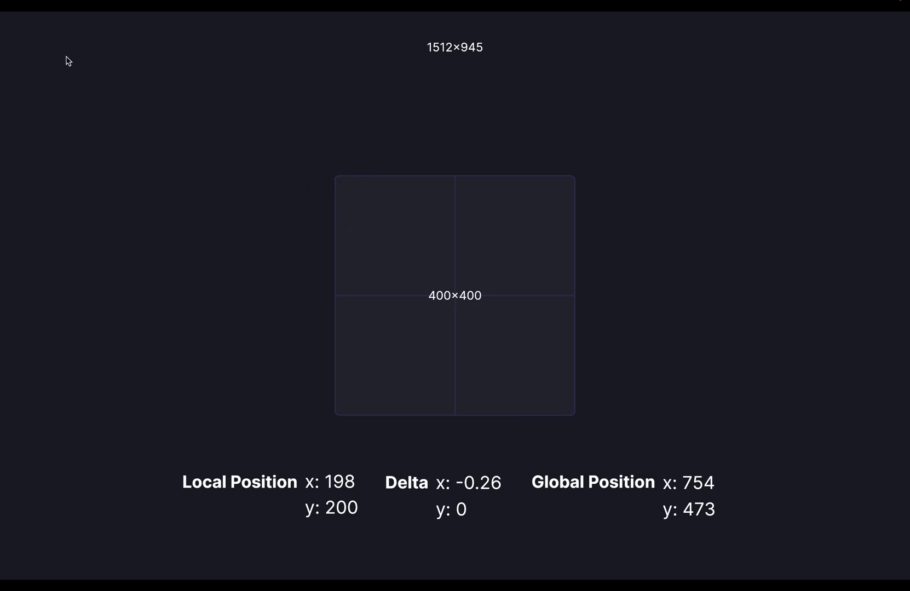
pyautogui.moveTo(454, 290)
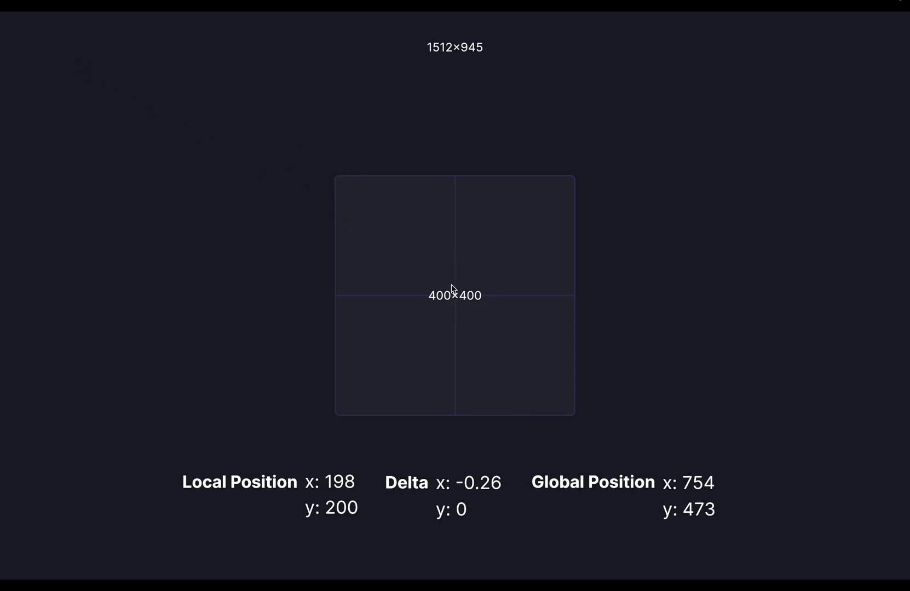
pyautogui.moveTo(430, 54)
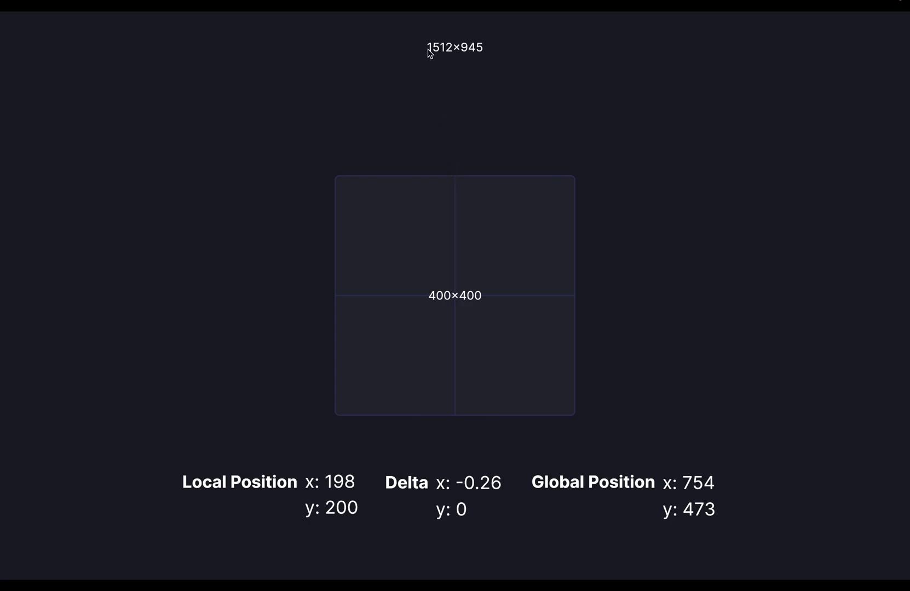
pyautogui.moveTo(440, 178)
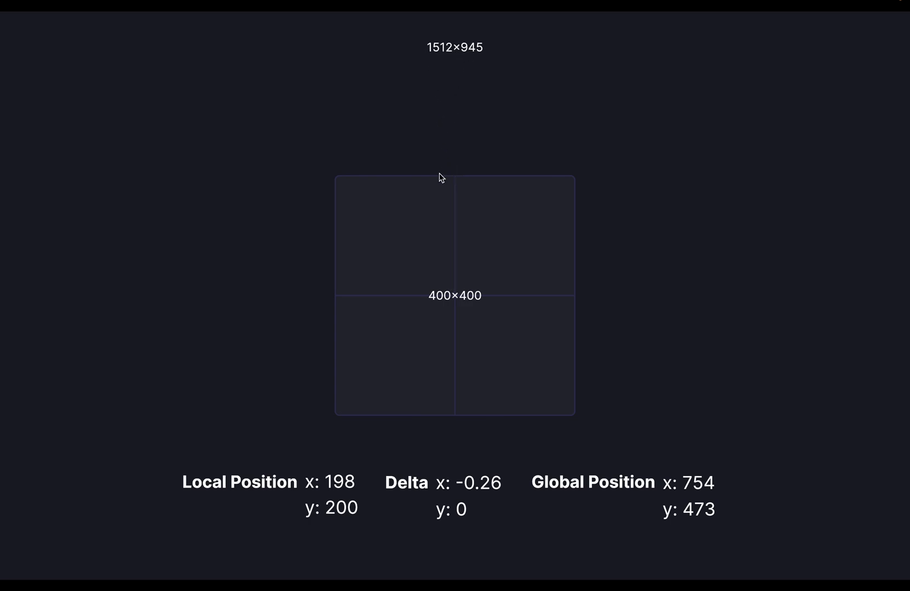
pyautogui.moveTo(752, 464)
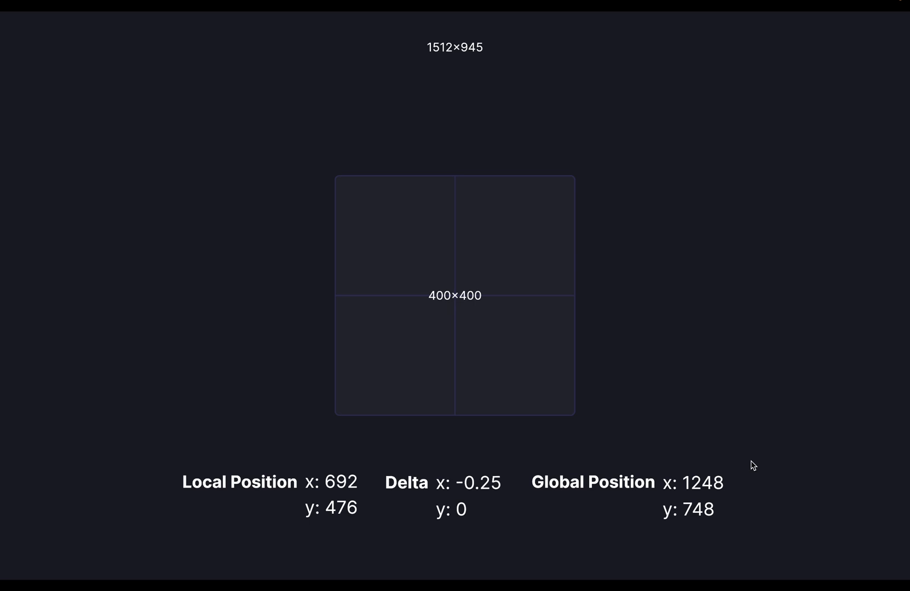
pyautogui.moveTo(874, 551)
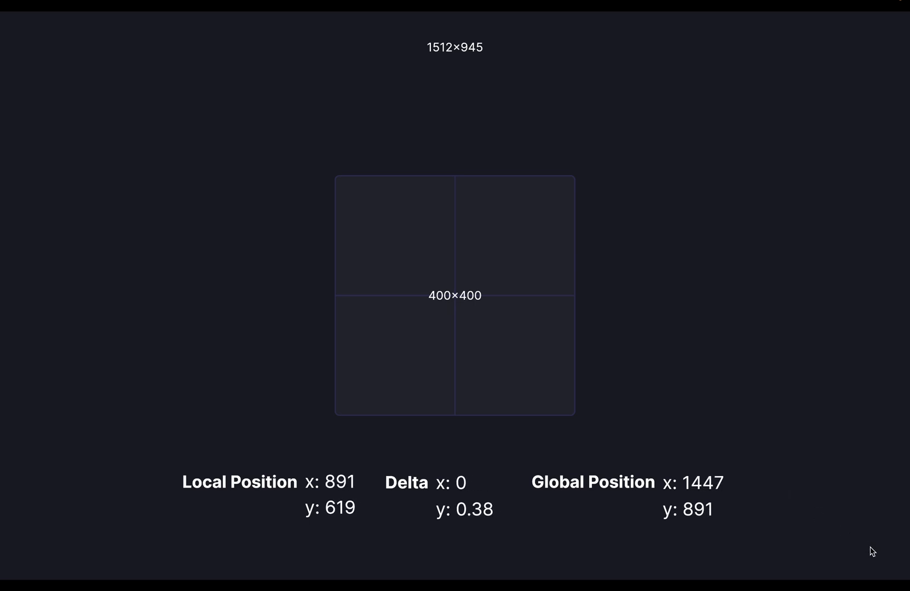
pyautogui.moveTo(895, 569)
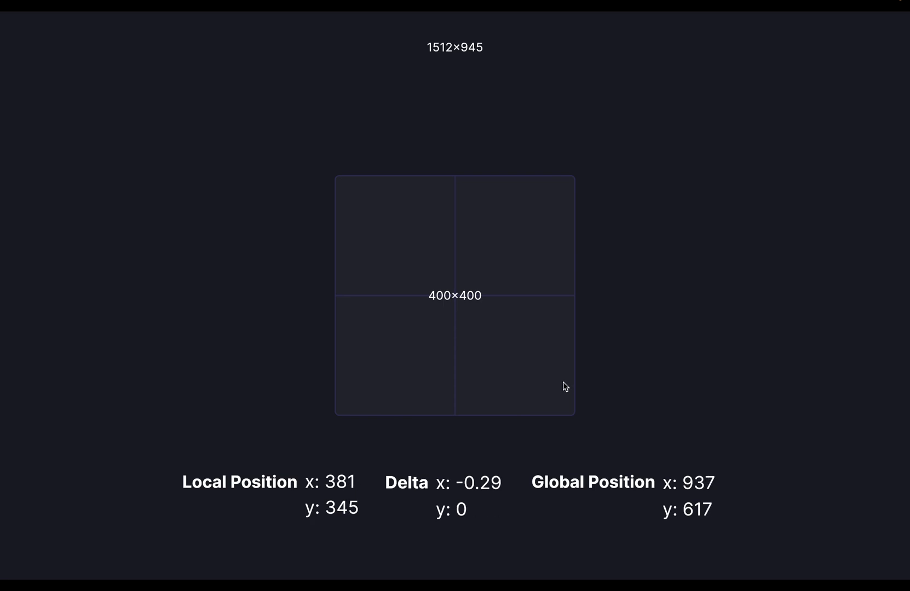
pyautogui.moveTo(570, 389)
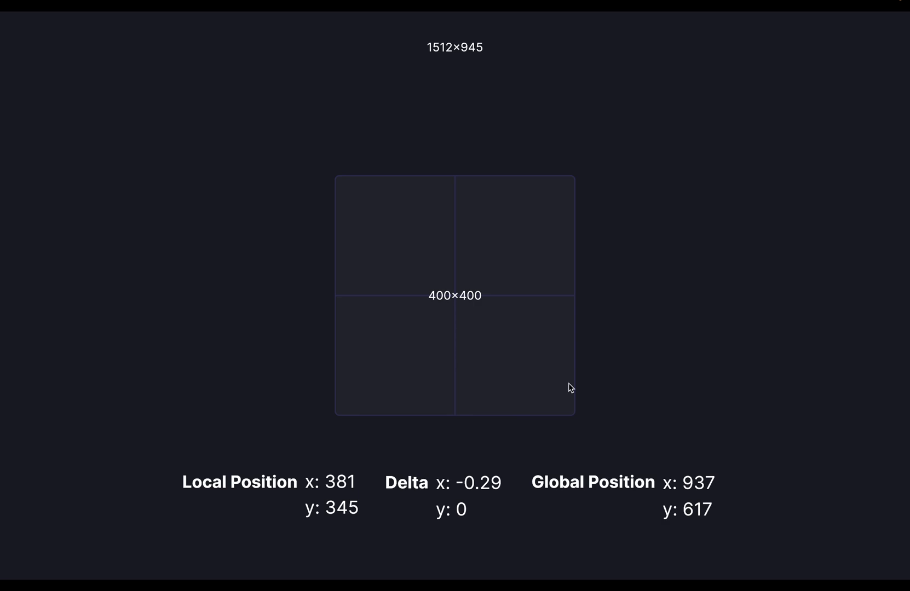
pyautogui.moveTo(528, 461)
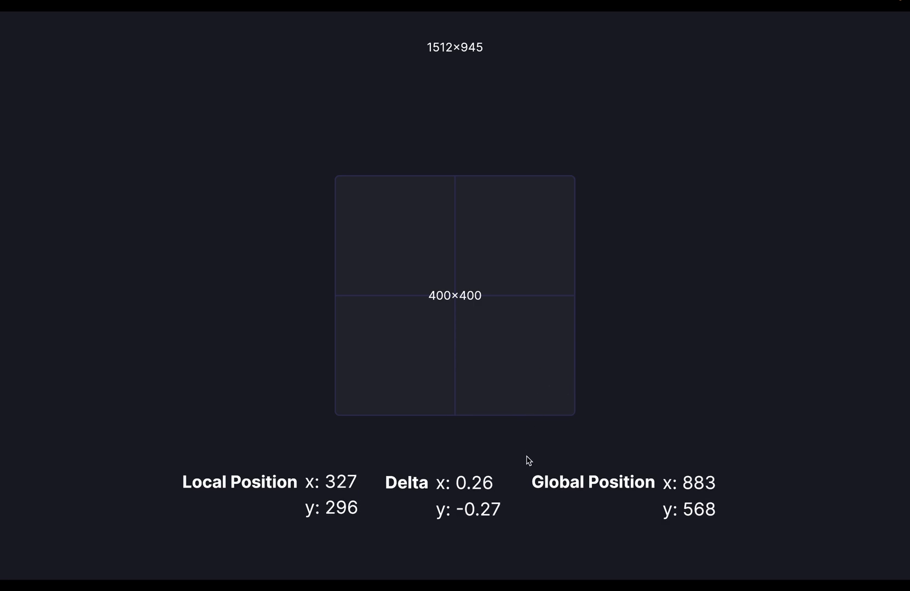
pyautogui.moveTo(482, 498)
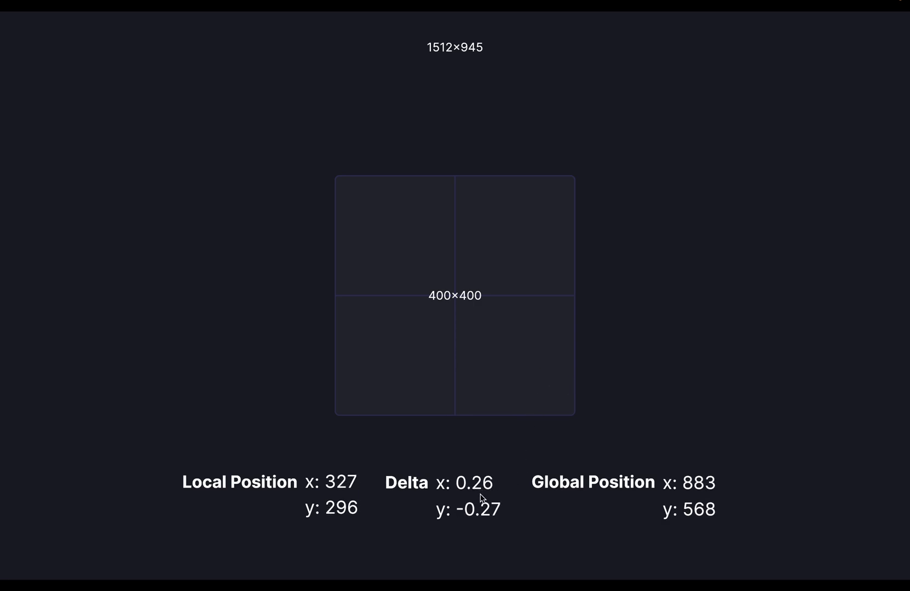
pyautogui.moveTo(509, 519)
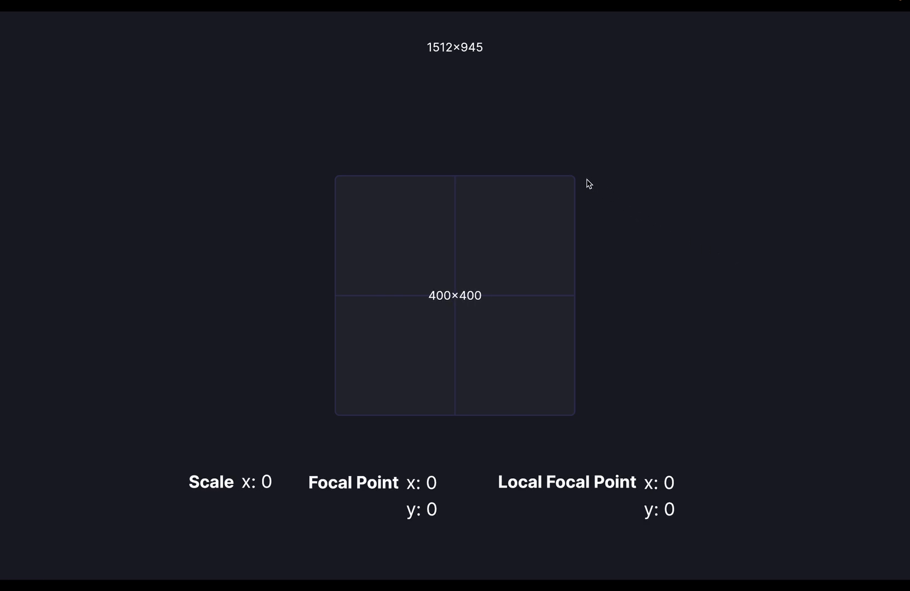
pyautogui.moveTo(687, 397)
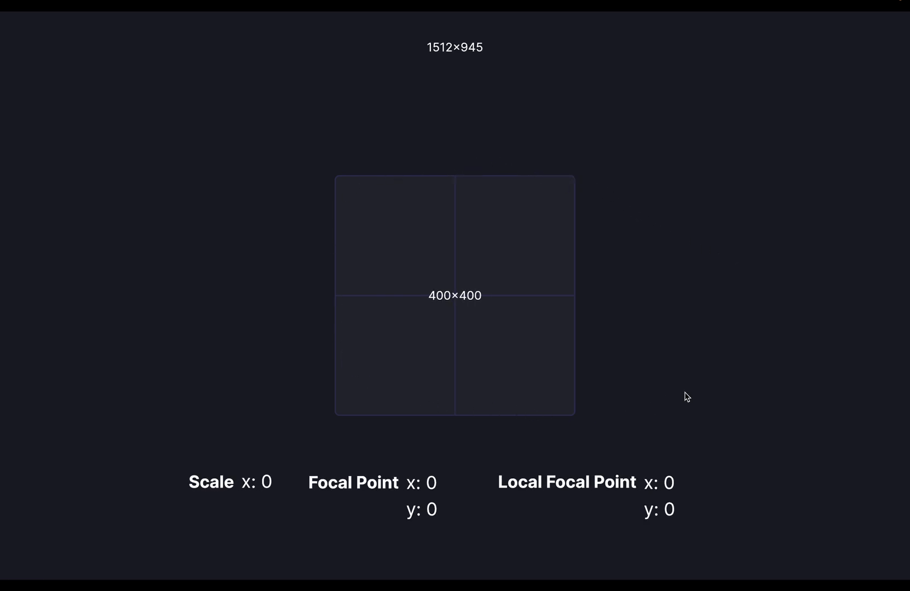
pyautogui.moveTo(421, 252)
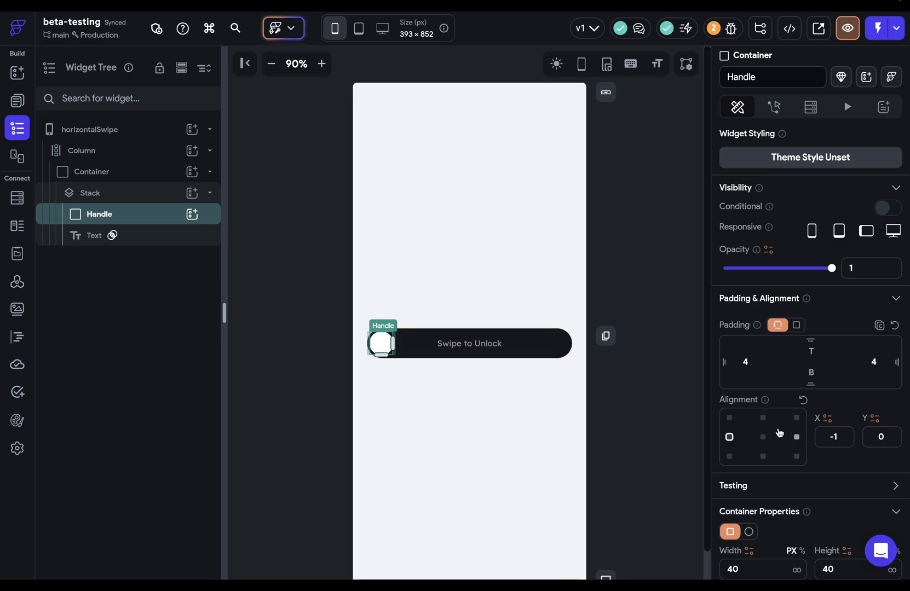
# Step: Set the Handle alignment to the bar's right end (X = 1) and start a new Custom Action
pyautogui.click(729, 436)
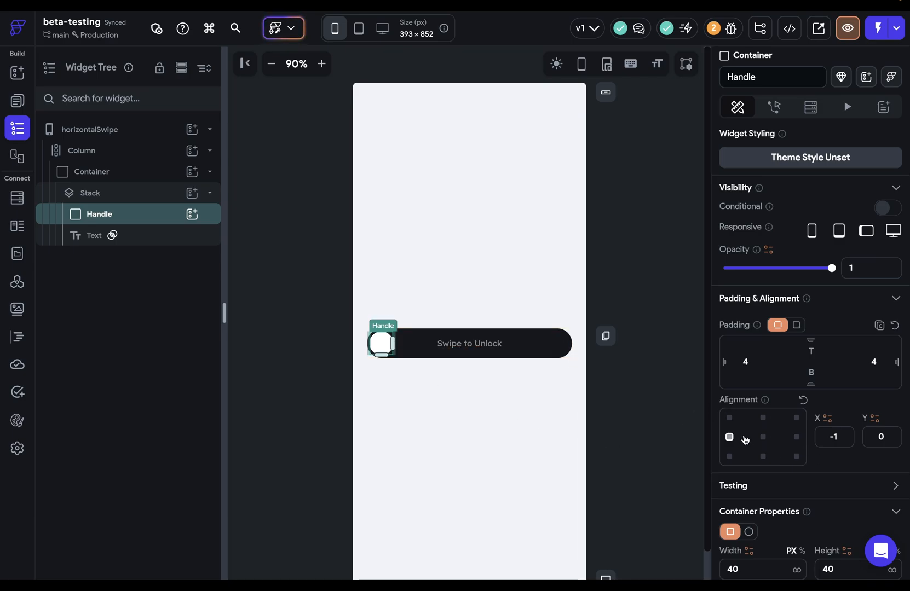
pyautogui.click(762, 436)
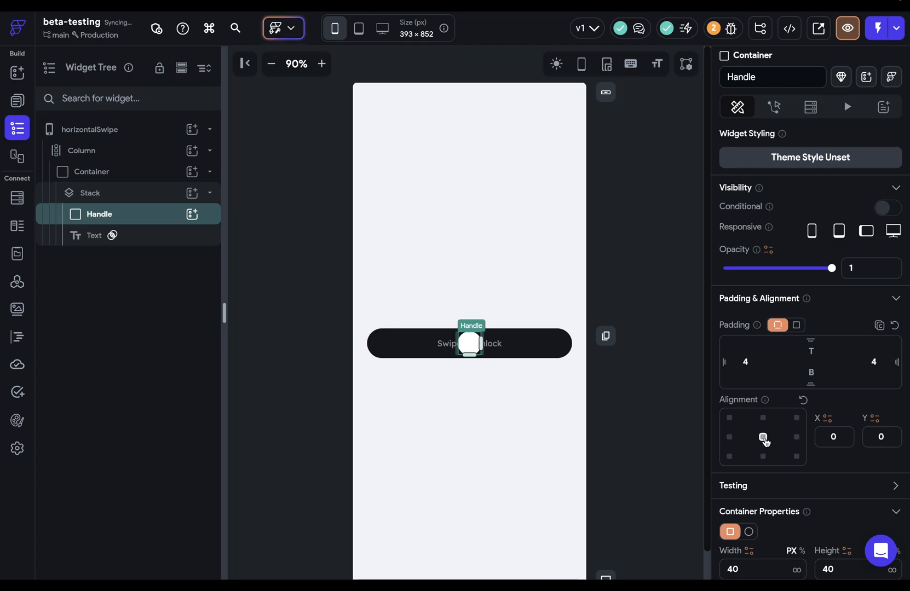
pyautogui.click(796, 436)
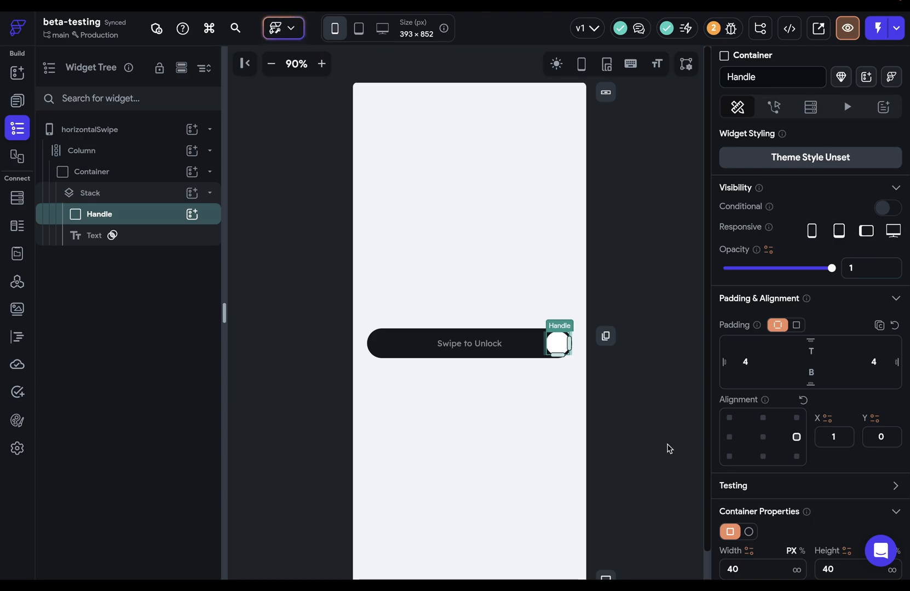
pyautogui.moveTo(816, 442)
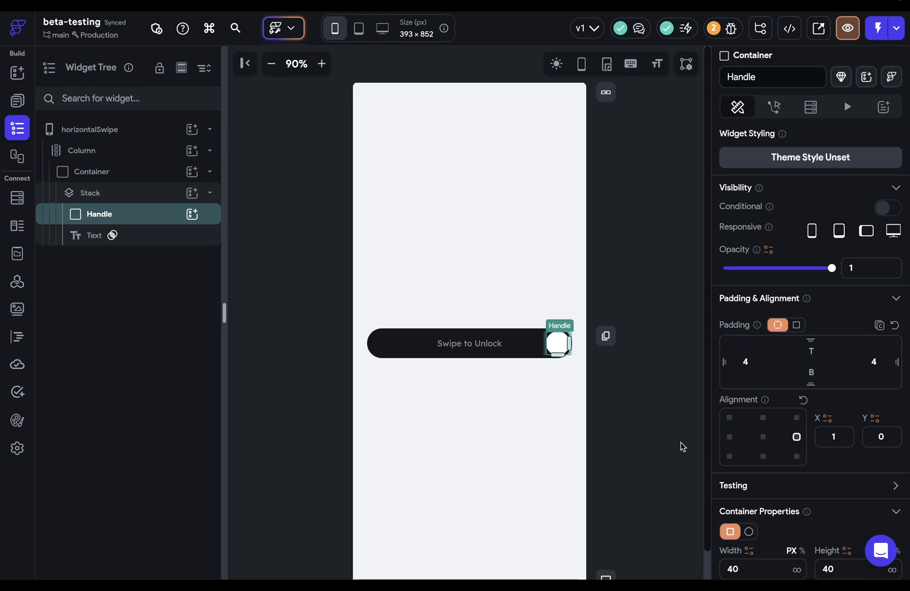
pyautogui.click(16, 337)
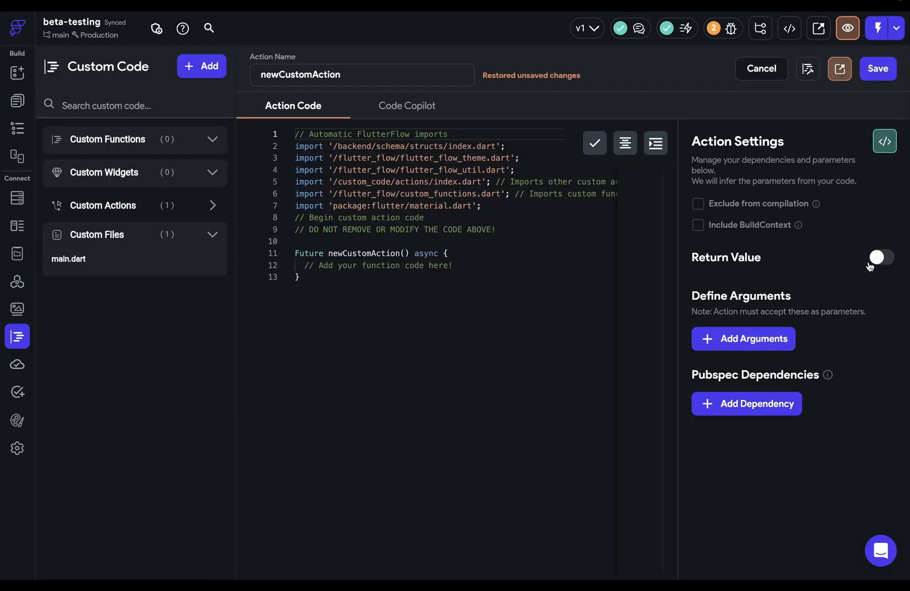
# Step: Give the action a Double return value and an argument, name it convertToAlignmentX, and view its boilerplate
pyautogui.click(879, 257)
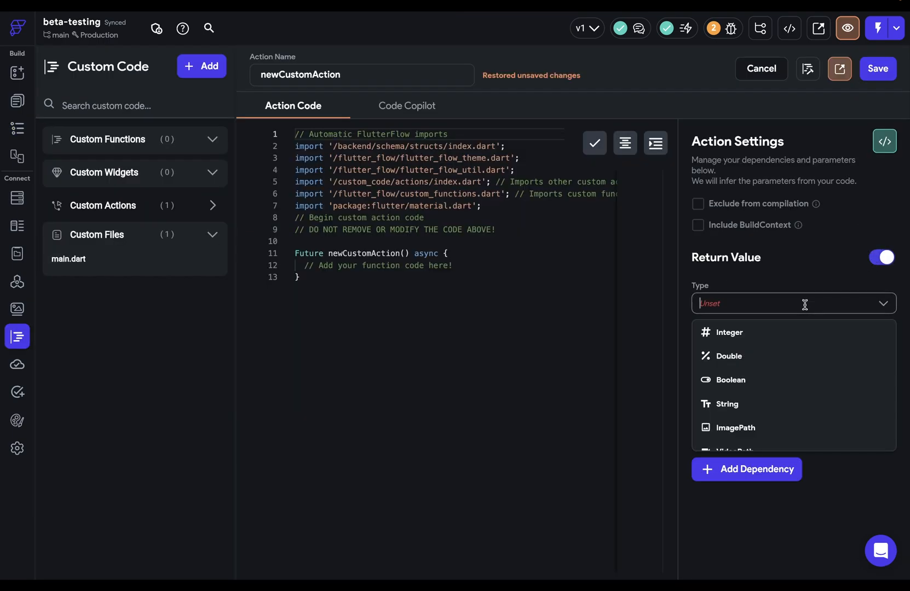
pyautogui.click(725, 356)
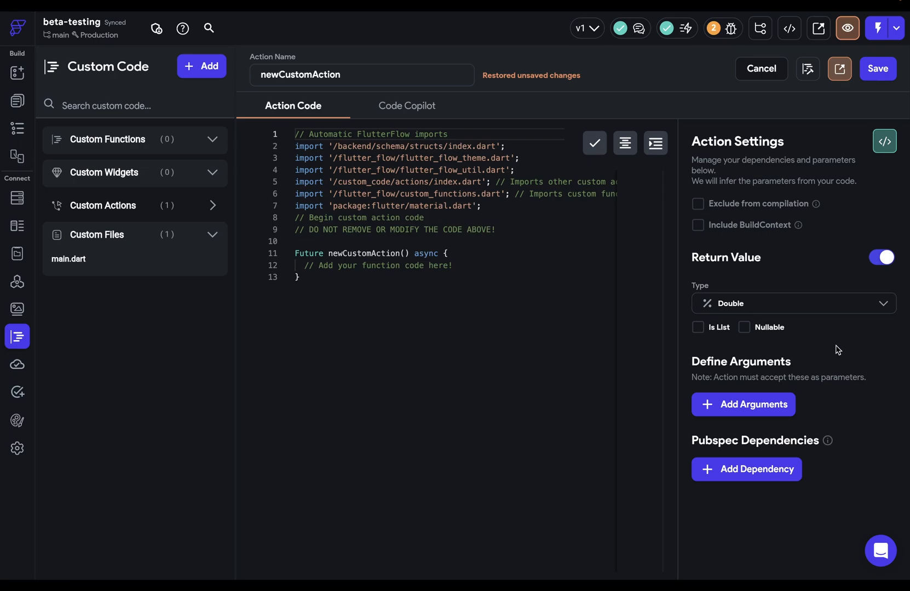
pyautogui.moveTo(841, 336)
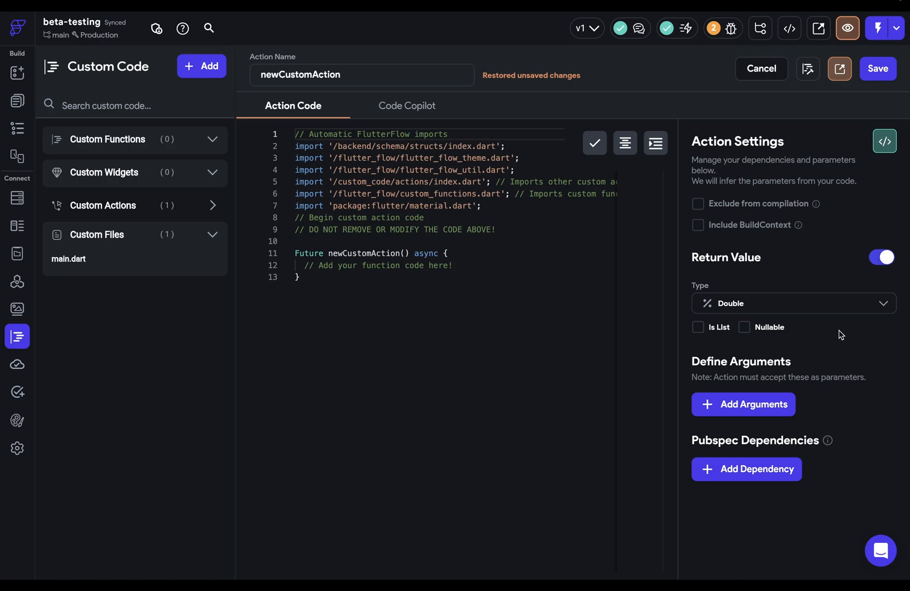
pyautogui.moveTo(783, 383)
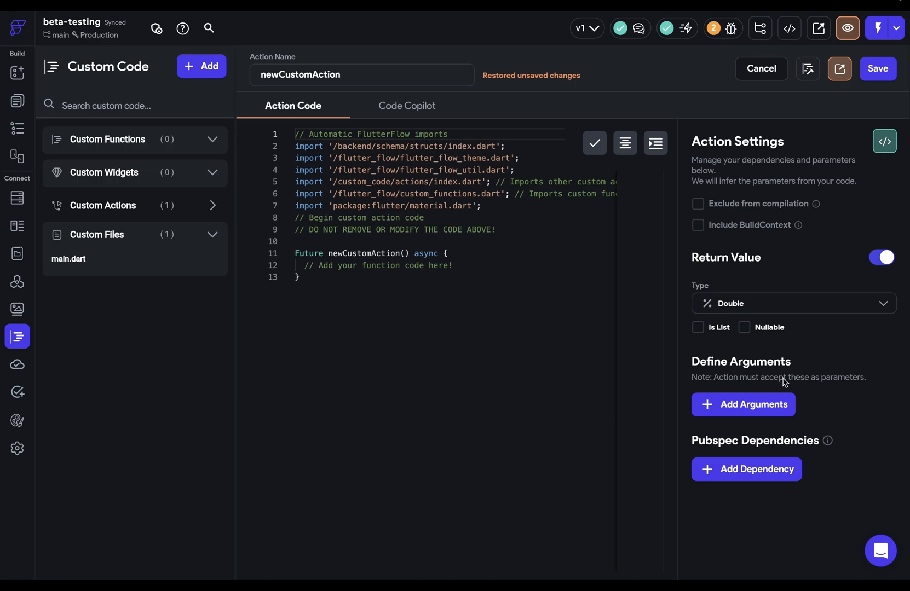
pyautogui.click(742, 404)
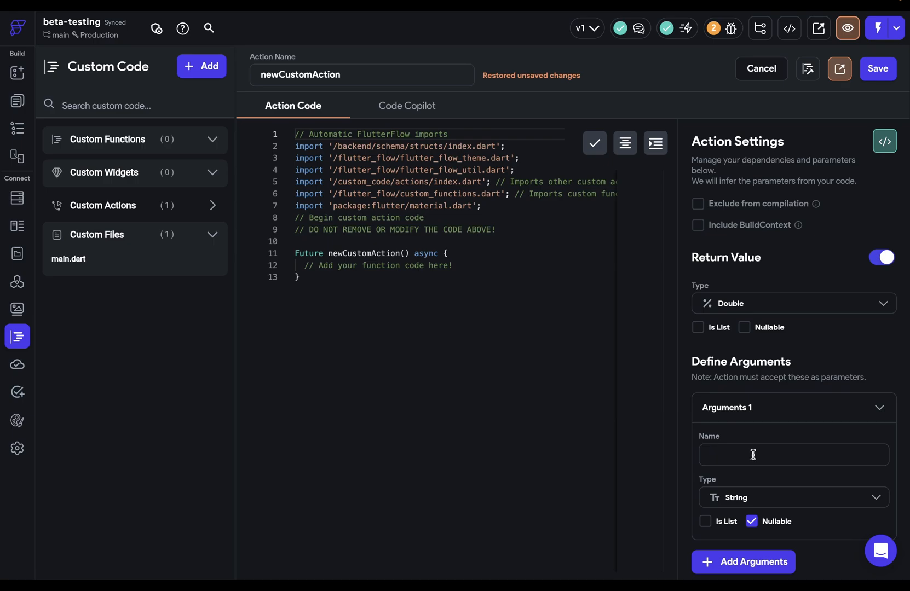
pyautogui.click(792, 497)
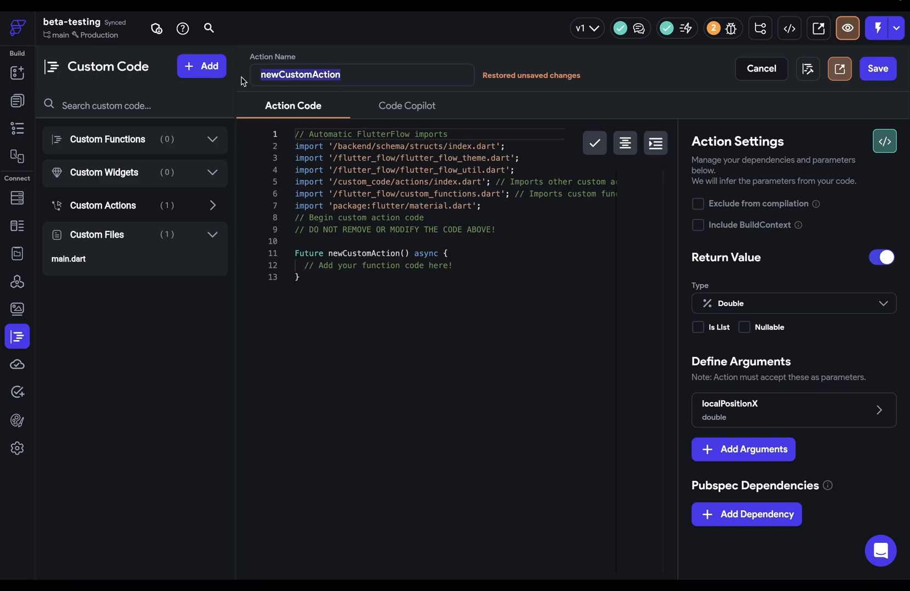
pyautogui.write('convertToAlignmentX')
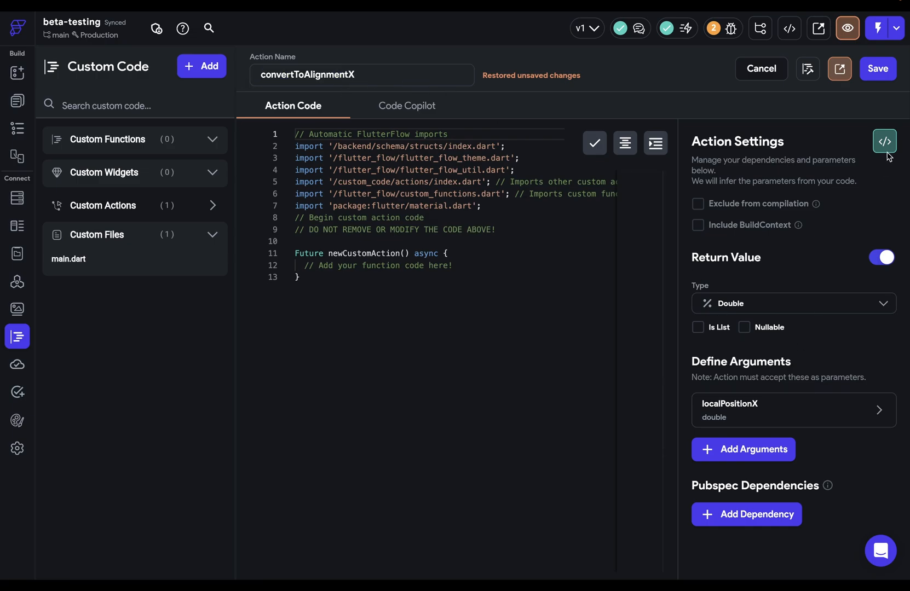
pyautogui.click(885, 141)
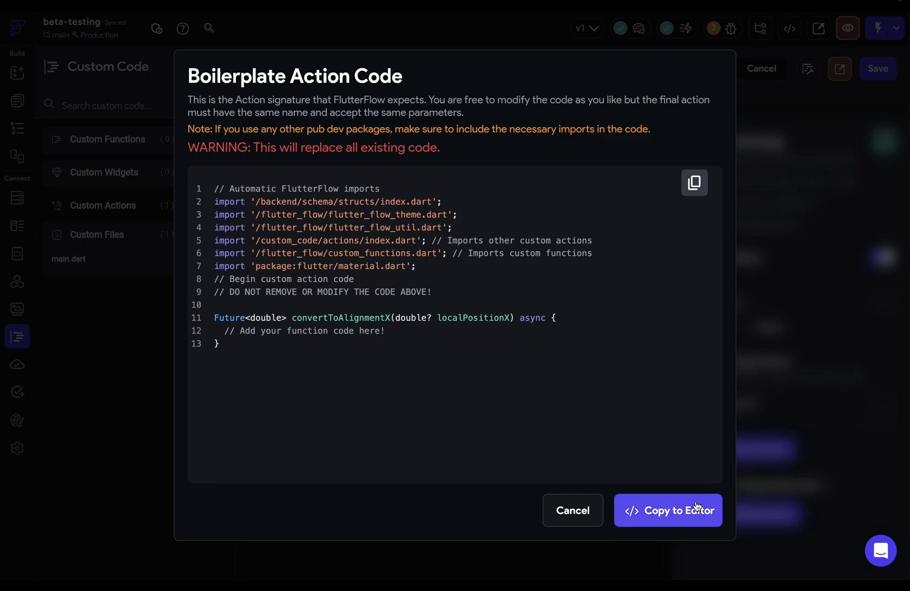
# Step: Copy the boilerplate to the editor, include BuildContext, and recopy the updated signature
pyautogui.click(668, 510)
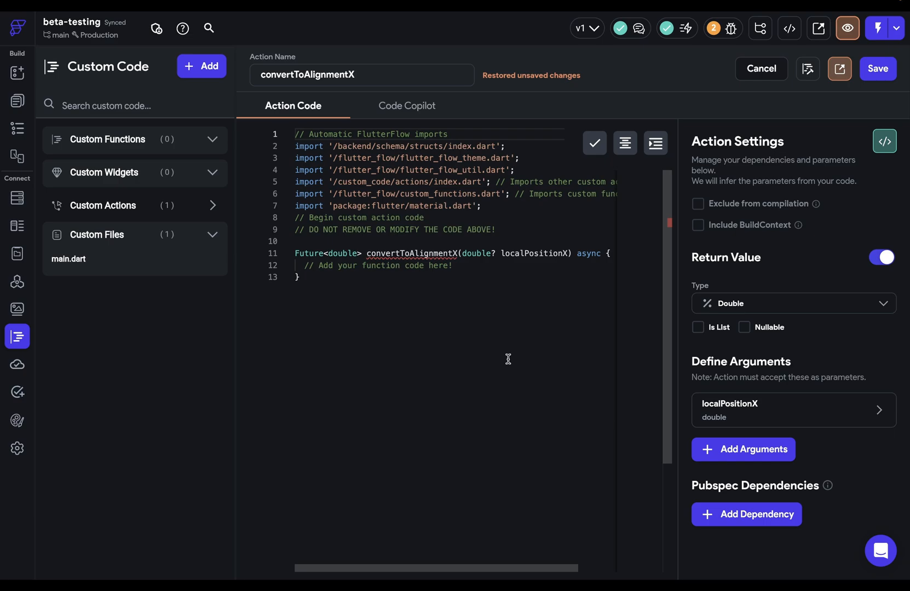
pyautogui.moveTo(707, 283)
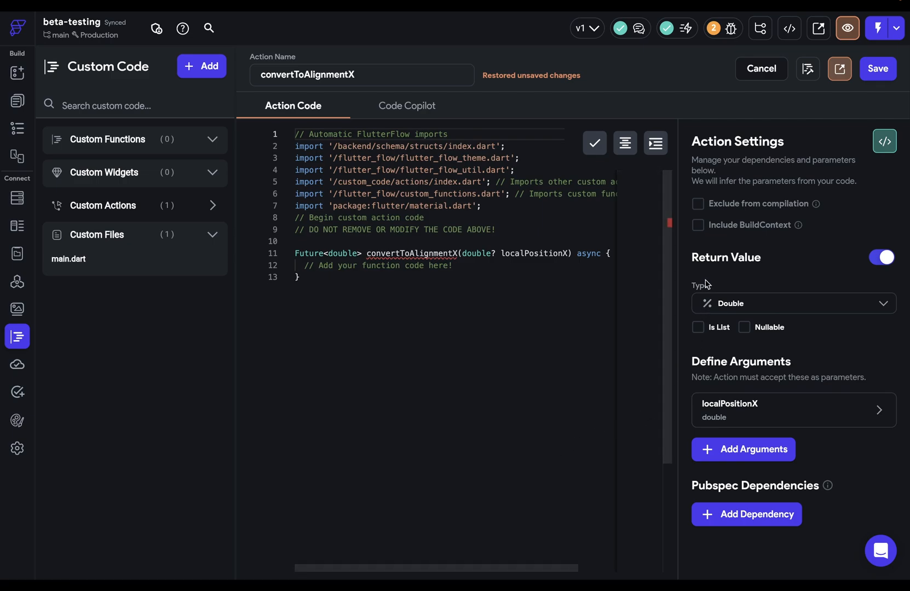
pyautogui.click(698, 226)
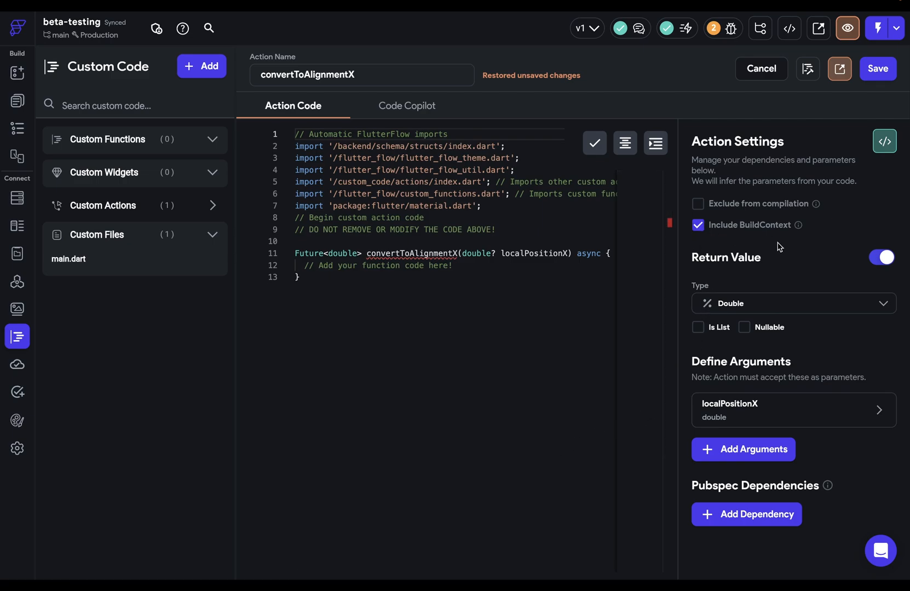
pyautogui.click(885, 141)
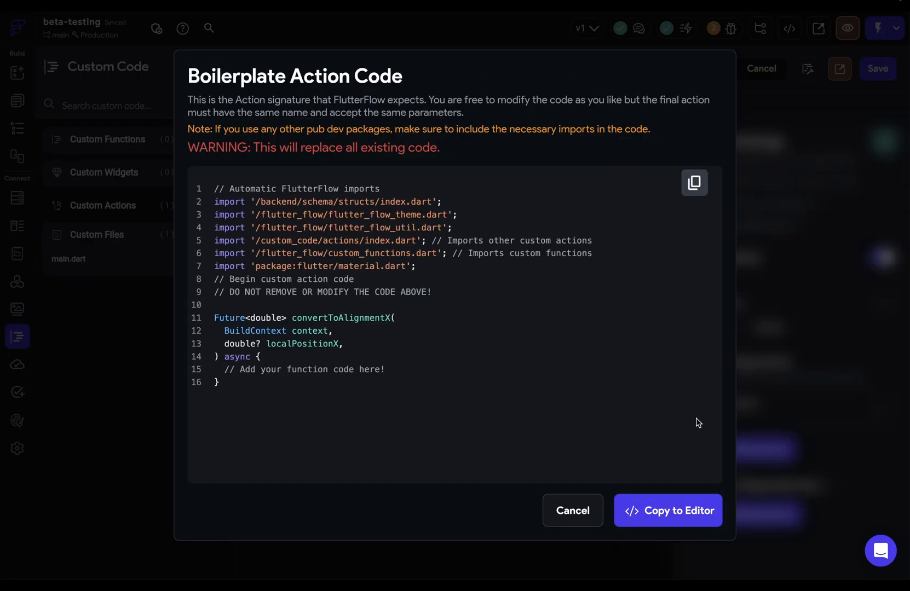
pyautogui.click(666, 510)
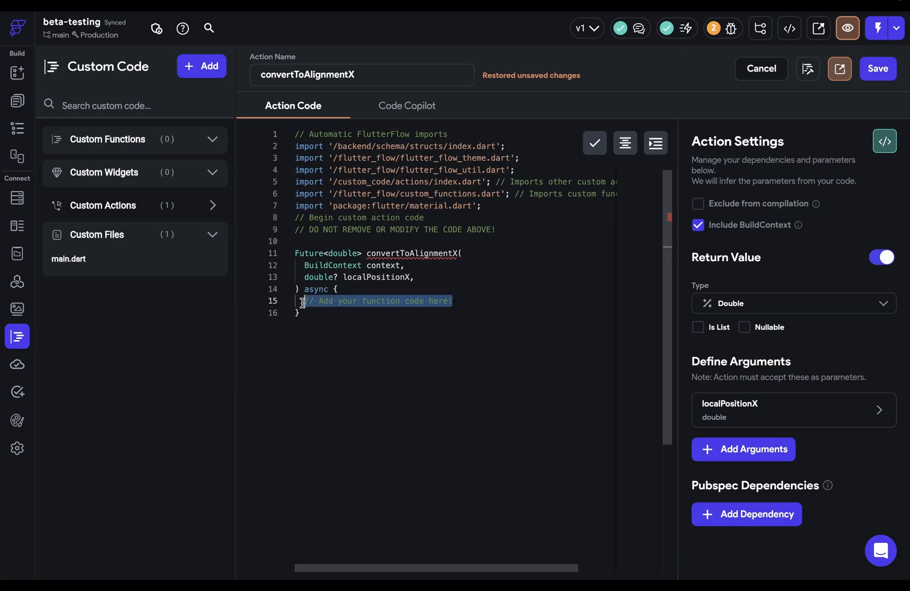
# Step: Write the RenderBox lookup from context and store renderBox.size.width as dragWidgetWidth
pyautogui.write('RenderBox? renderBox = context.findRenderObject() as RenderBox?;')
pyautogui.write('if (renderBox == null) return 0;')
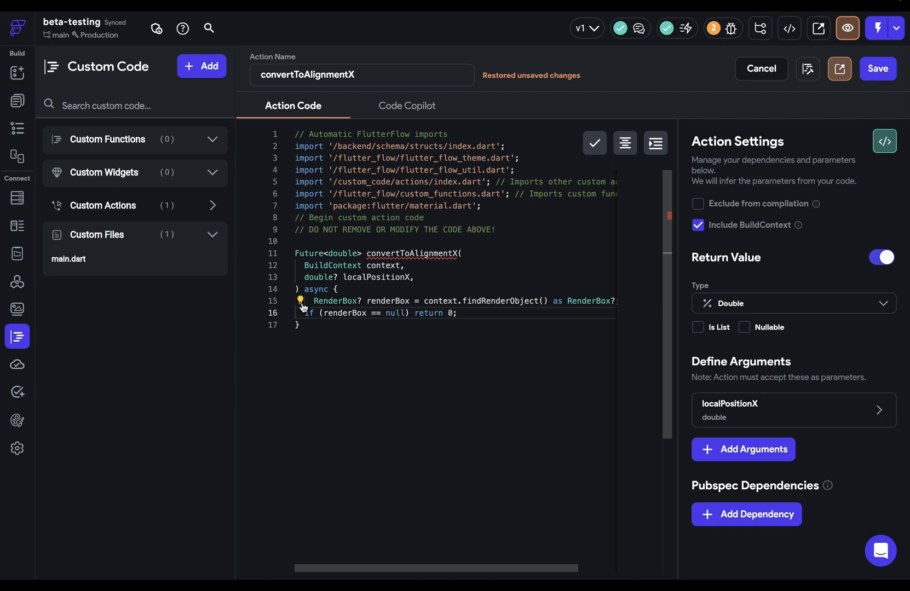
pyautogui.write('double dragWidgetWidth = renderBox.size.width;')
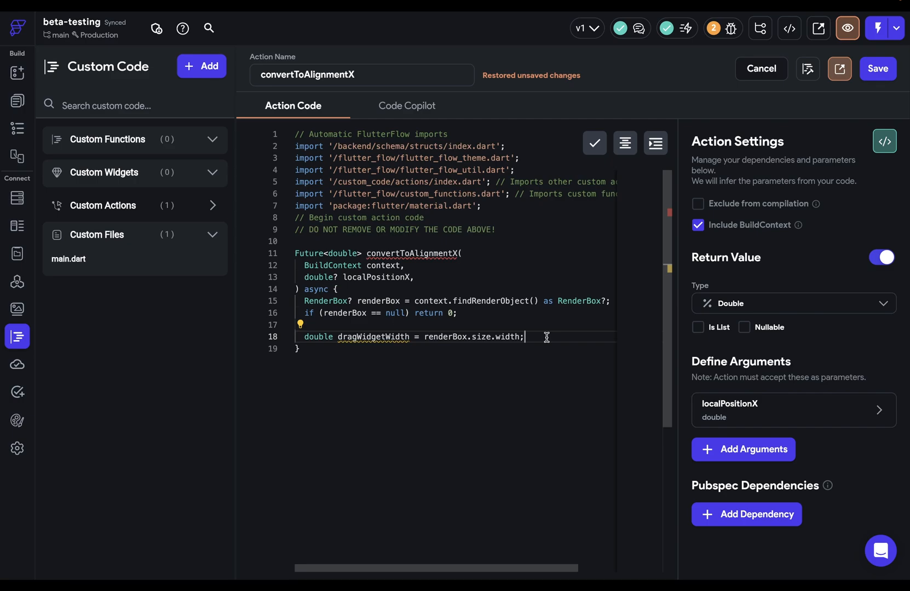
pyautogui.moveTo(385, 277)
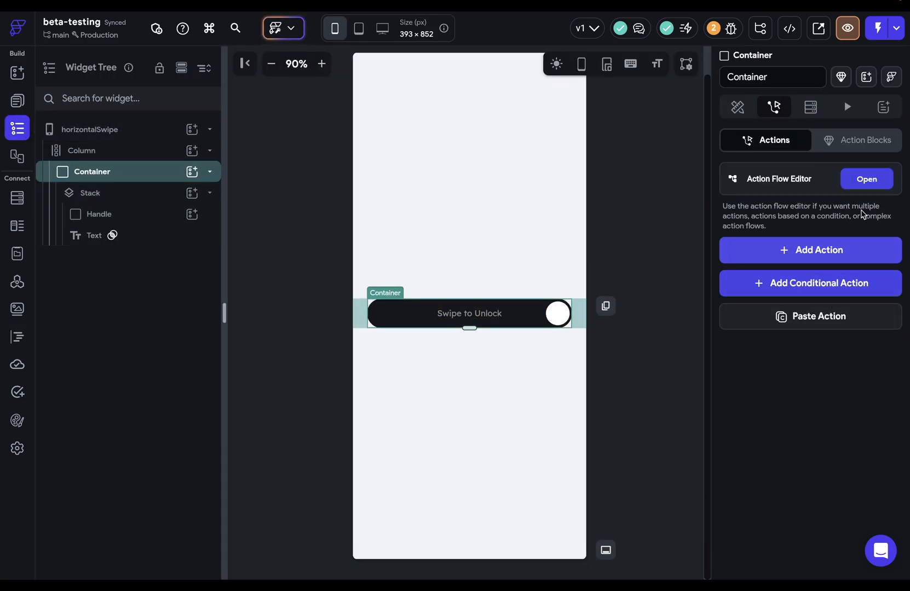
pyautogui.click(865, 178)
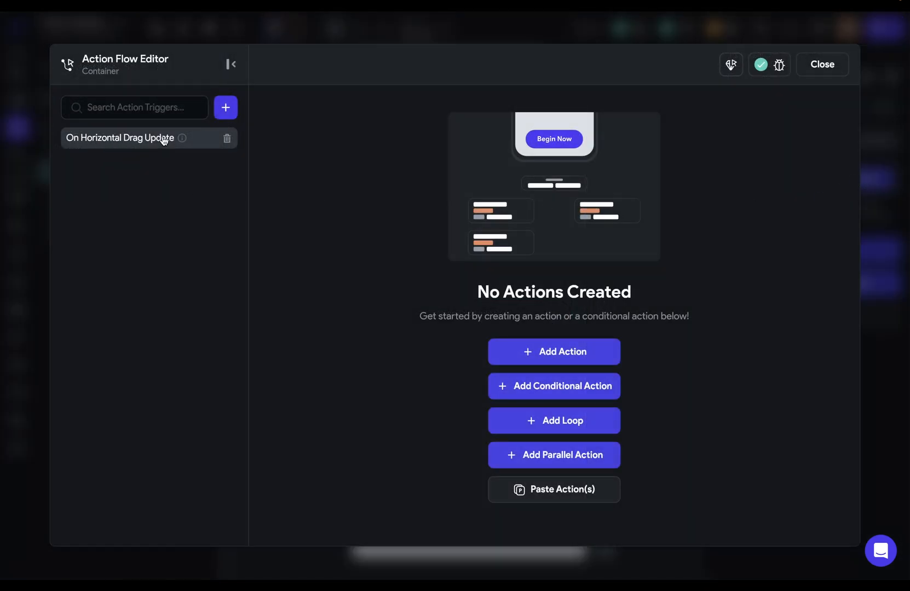
pyautogui.moveTo(822, 63)
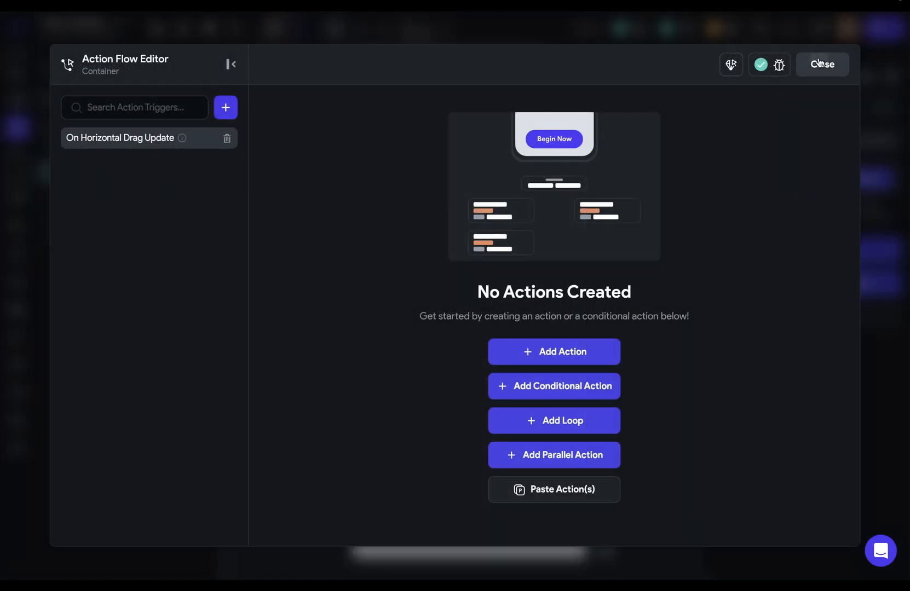
pyautogui.click(821, 63)
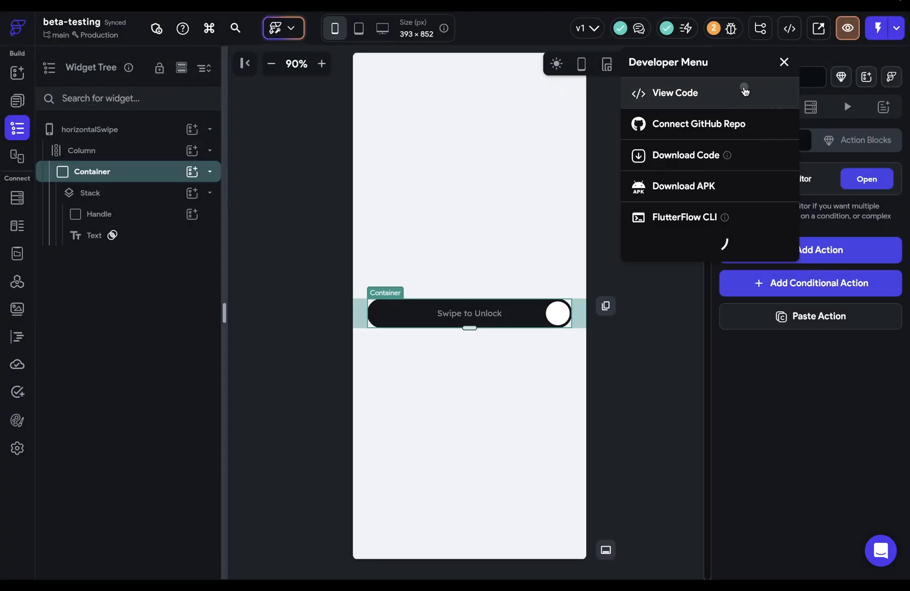
pyautogui.click(675, 93)
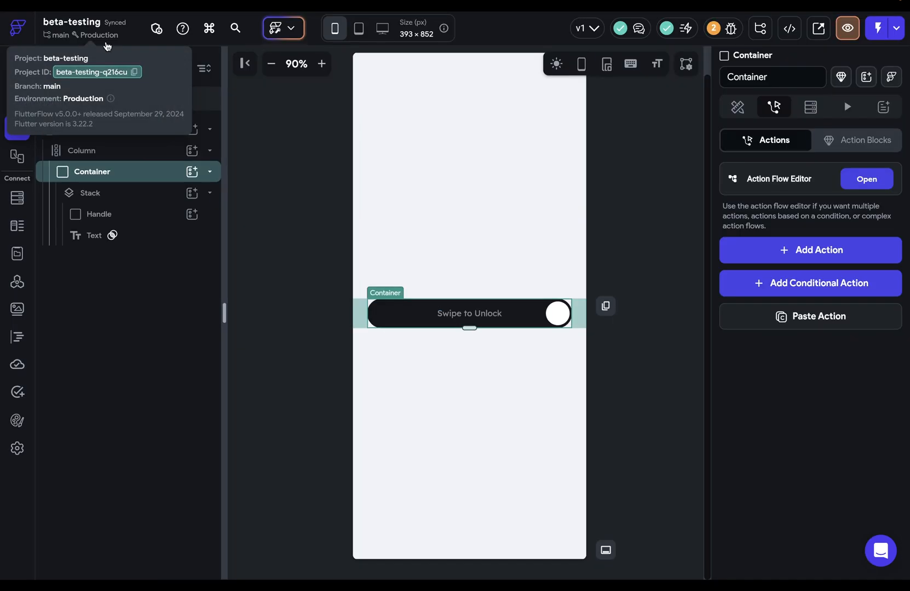
pyautogui.rightClick(91, 171)
pyautogui.write('horizontalSwipeComp')
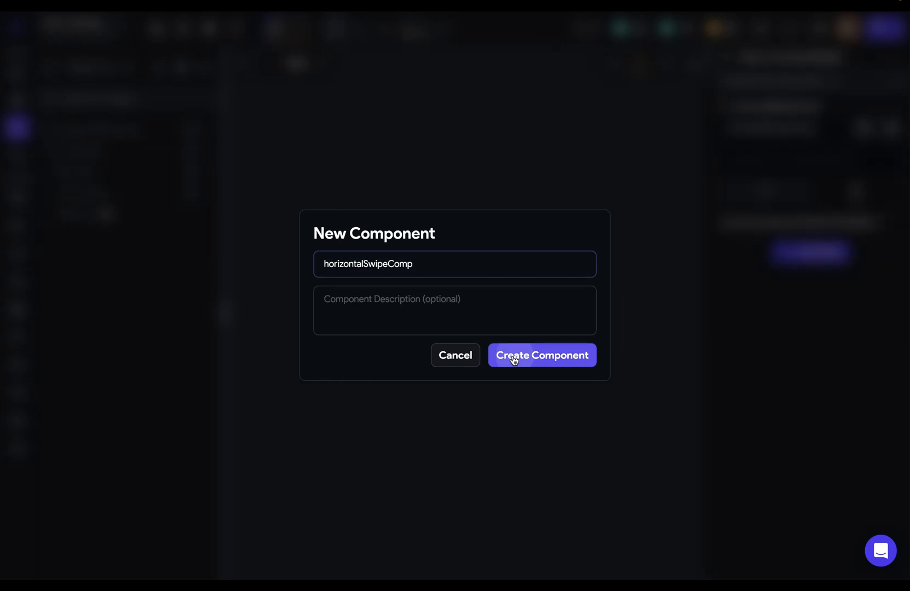
# Step: Create the horizontalSwipeComp component from the swipe container
pyautogui.click(541, 355)
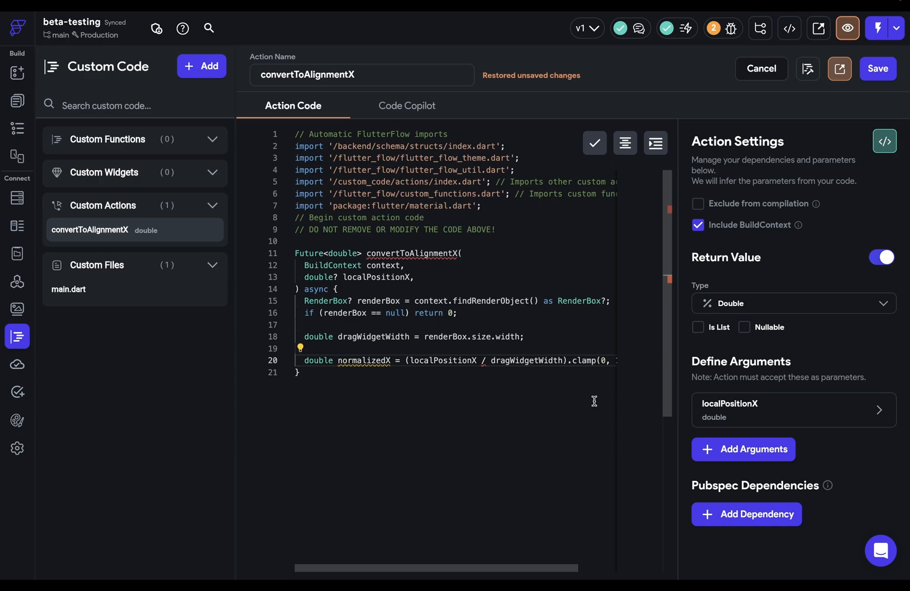
pyautogui.moveTo(507, 390)
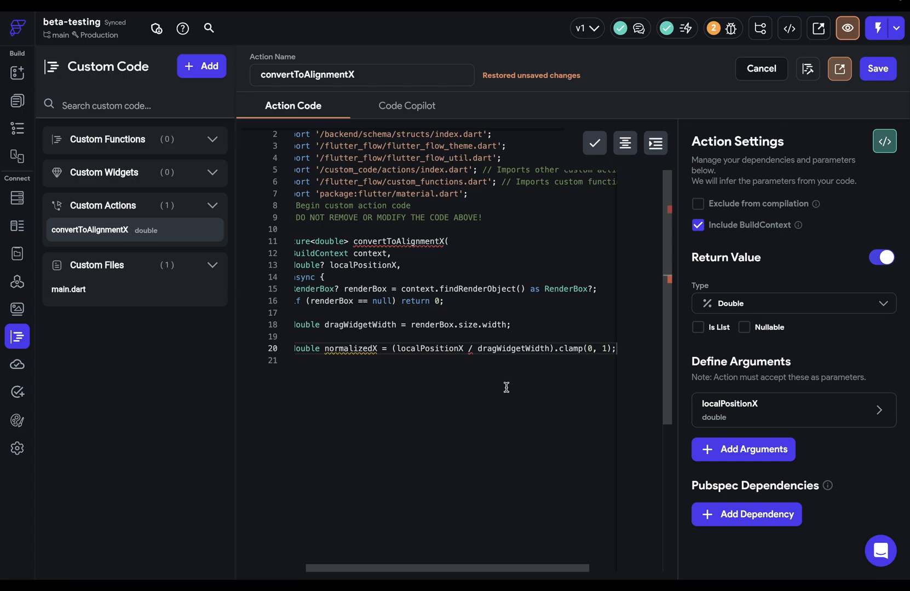
# Step: Compute alignmentX = -1 + normalizedX * 2 and return alignmentX.clamp(-1.0, 1.0)
pyautogui.write('double alignmentX = -1 + normalizedX * 2;')
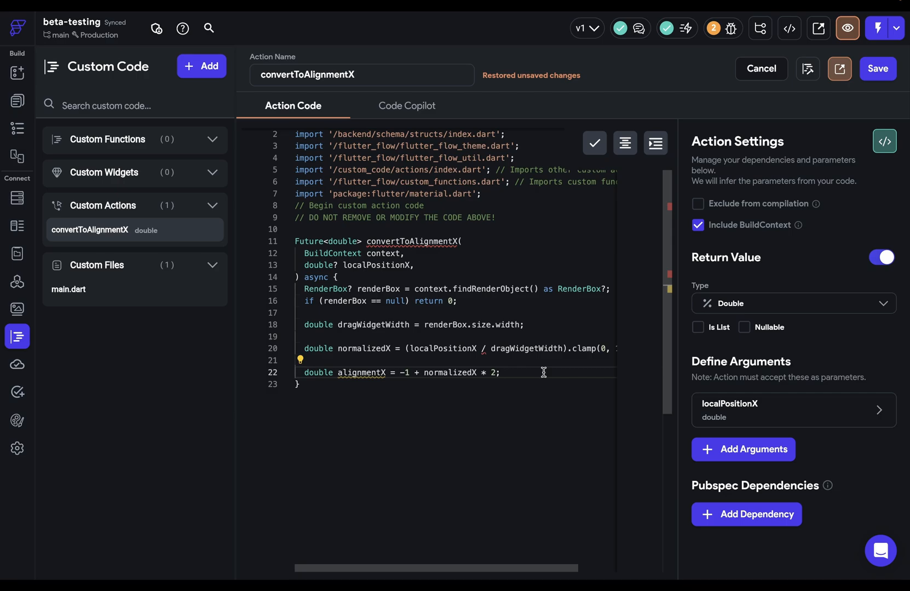
pyautogui.write('return alignmentX.clamp(-1.0, 1.0);')
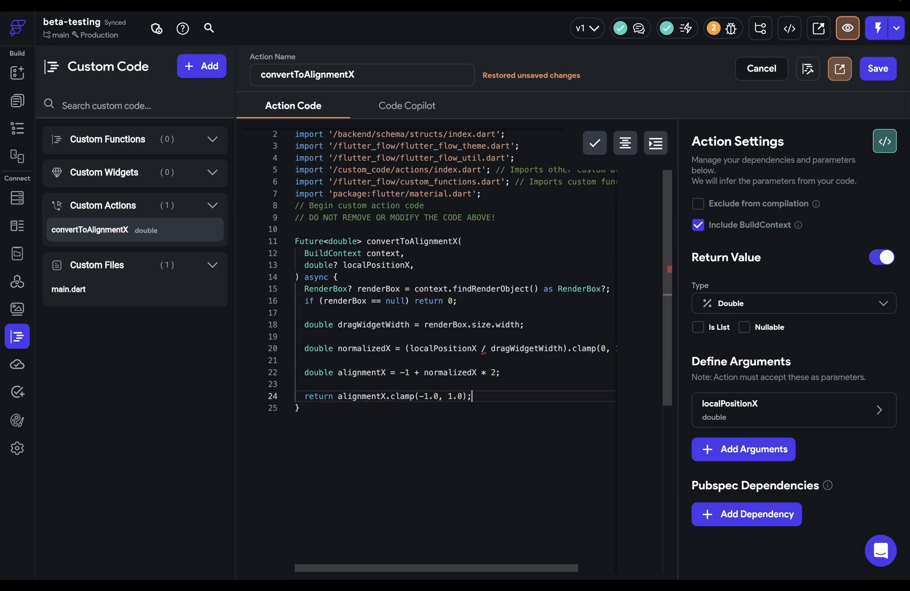
pyautogui.moveTo(518, 439)
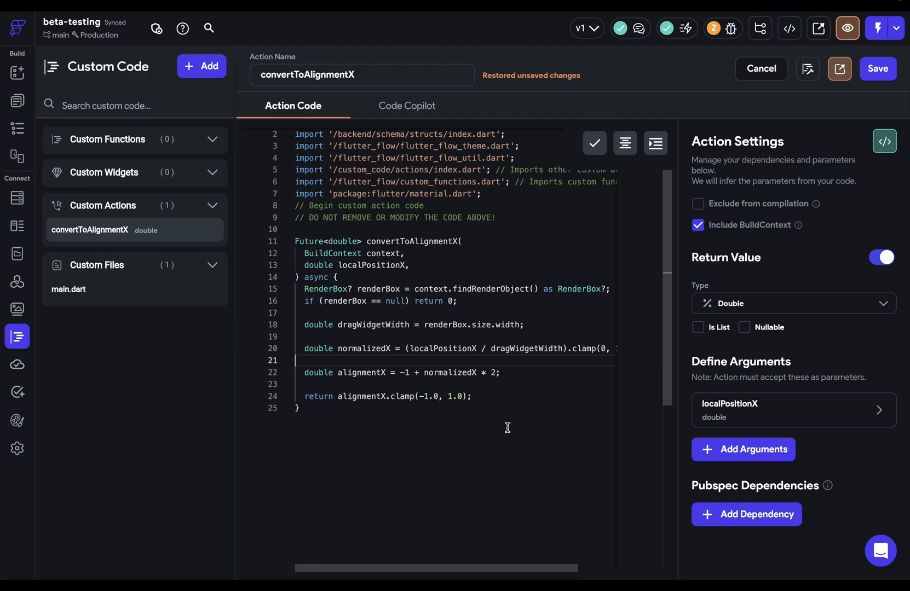
pyautogui.moveTo(467, 472)
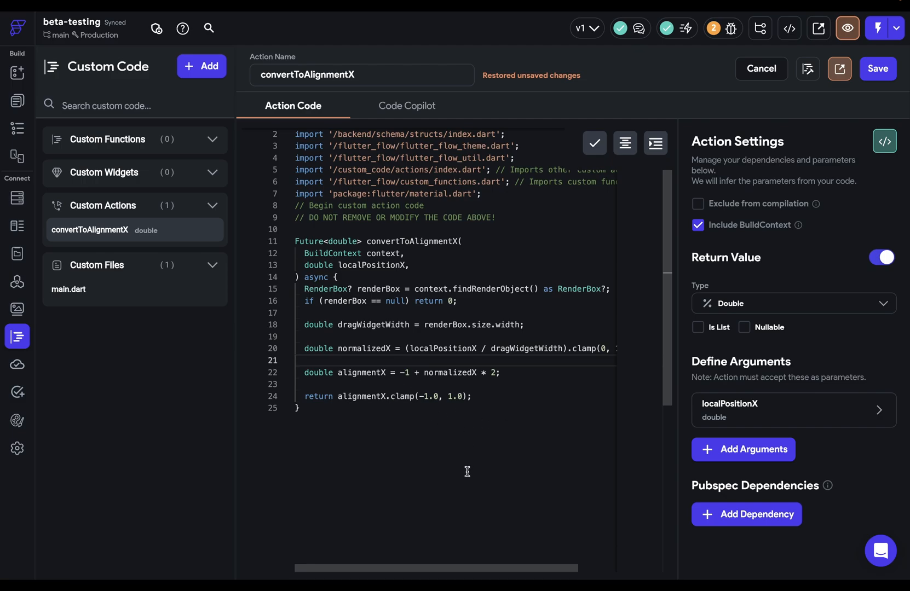
# Step: Review the App State variables (swipePosition, localPositionX, confirm) in App Values
pyautogui.click(18, 254)
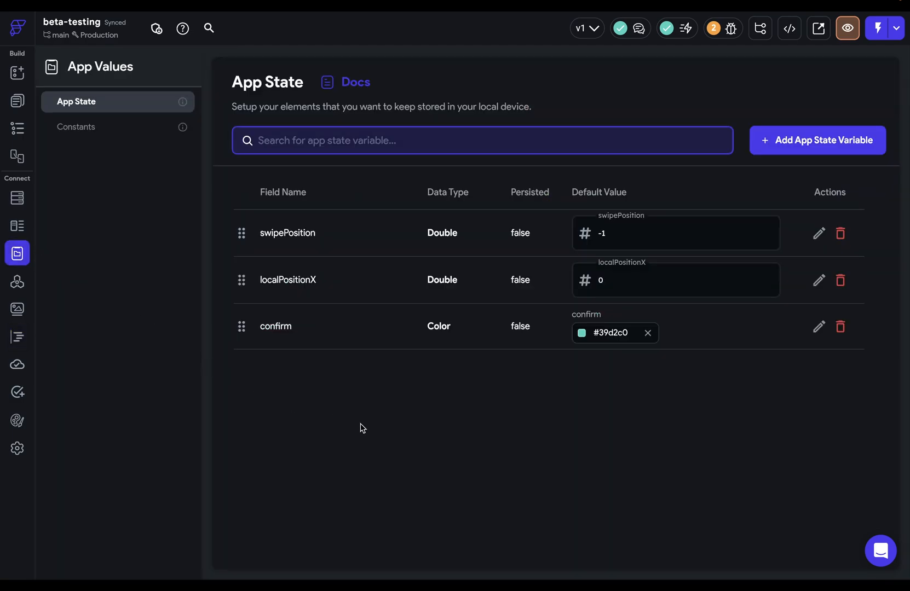
pyautogui.moveTo(325, 252)
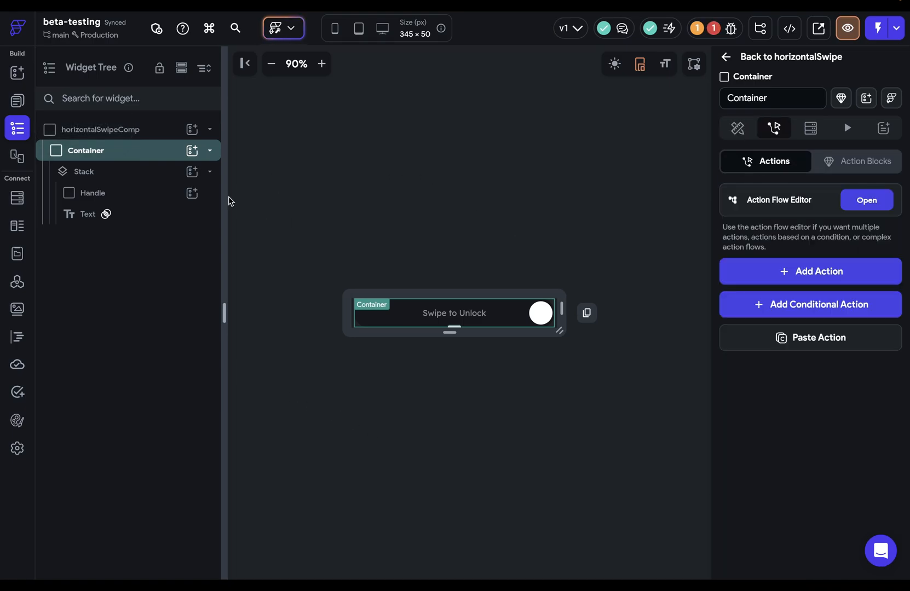
# Step: Add convertToAlignmentX to the drag trigger with localPositionX from the gesture's local X, output named alignment
pyautogui.click(866, 199)
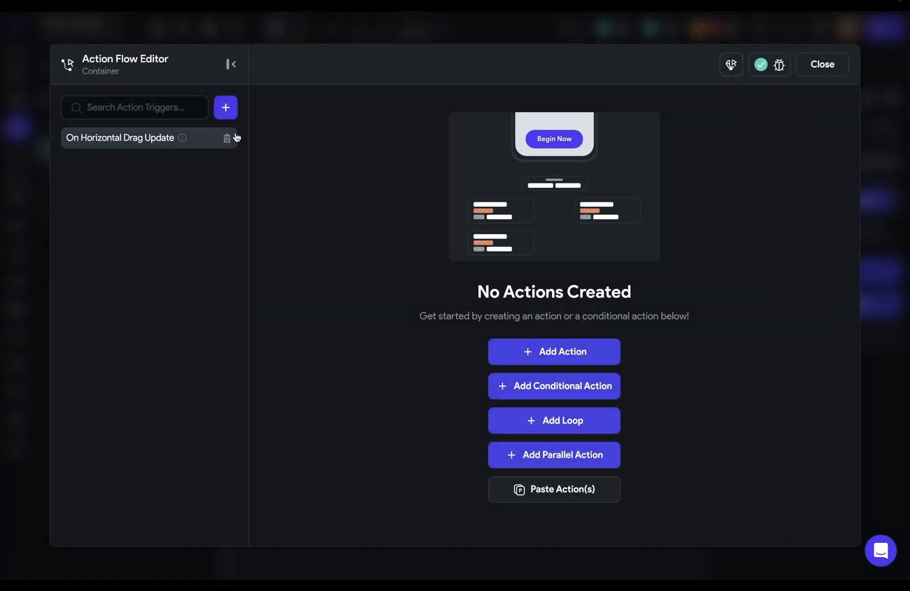
pyautogui.click(553, 351)
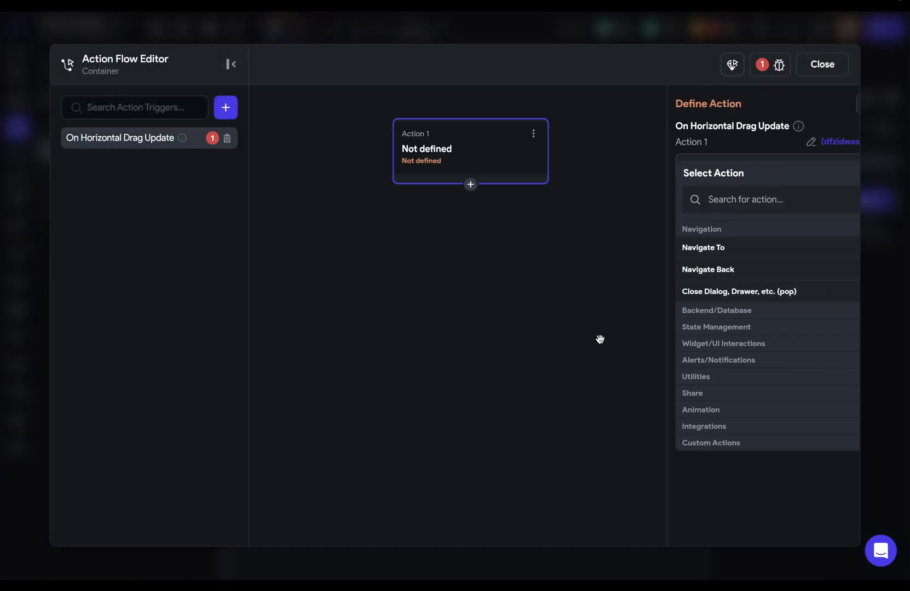
pyautogui.click(711, 442)
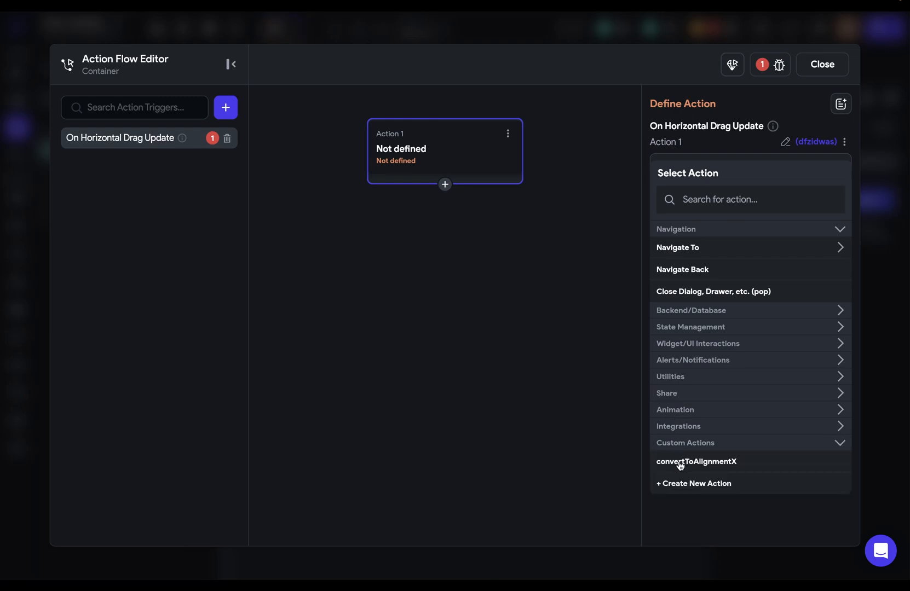
pyautogui.click(695, 461)
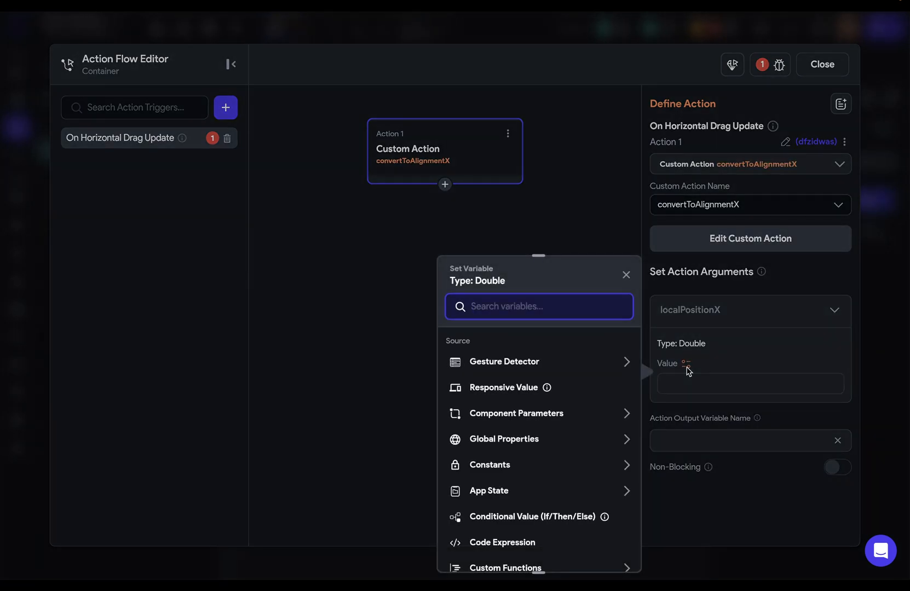
pyautogui.click(504, 362)
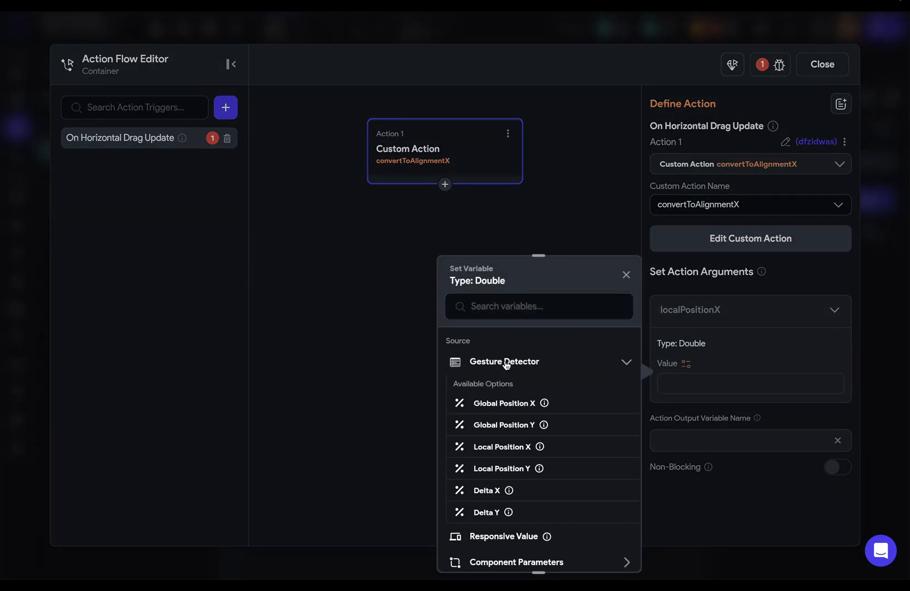
pyautogui.click(503, 447)
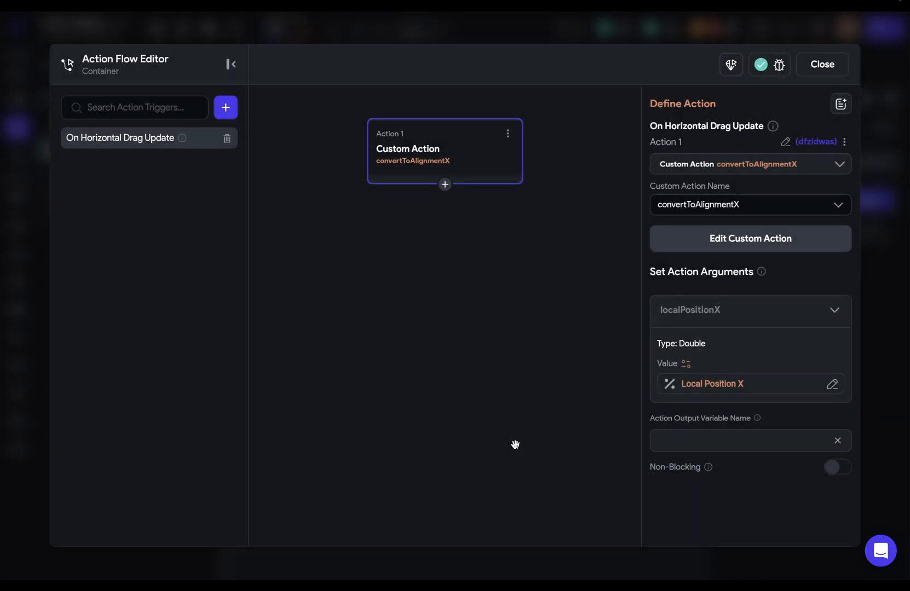
pyautogui.click(742, 440)
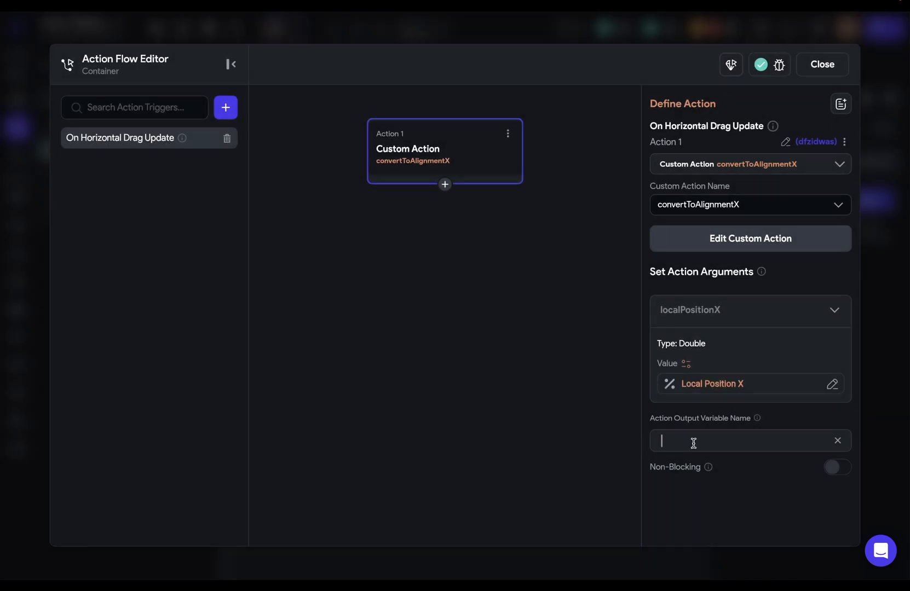
pyautogui.write('alignmentValue')
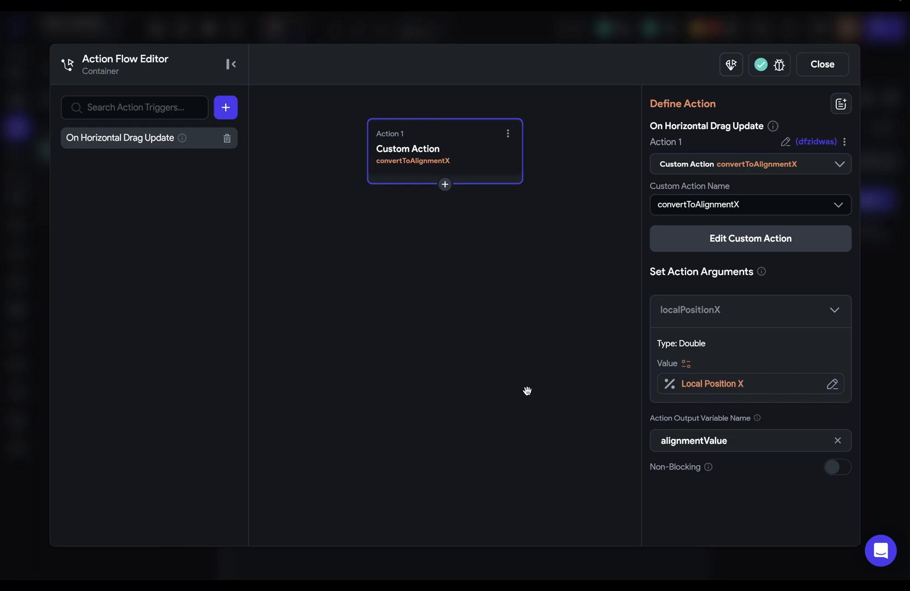
# Step: Follow it with an Update App State setting swipePosition from the alignmentValue action output
pyautogui.click(444, 185)
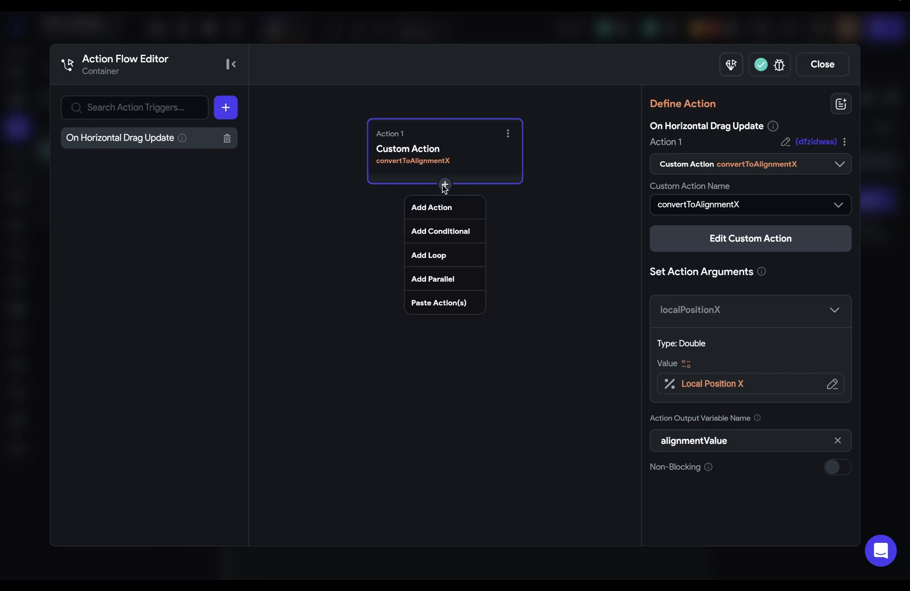
pyautogui.click(430, 207)
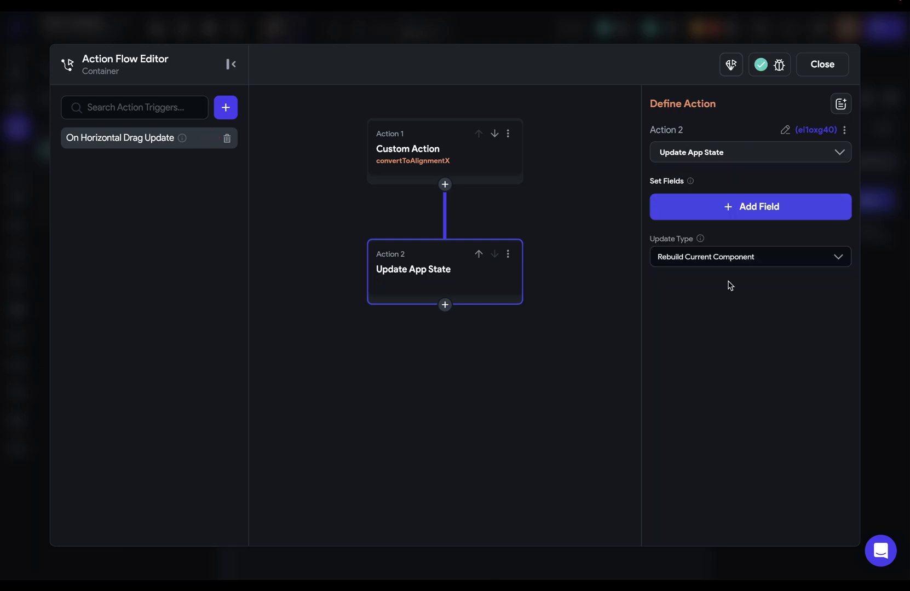
pyautogui.click(749, 207)
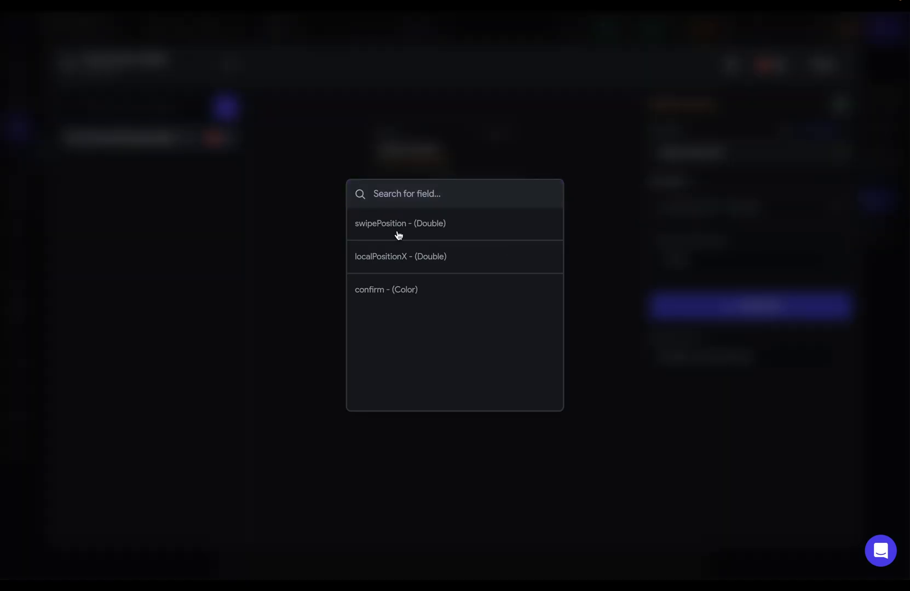
pyautogui.click(399, 224)
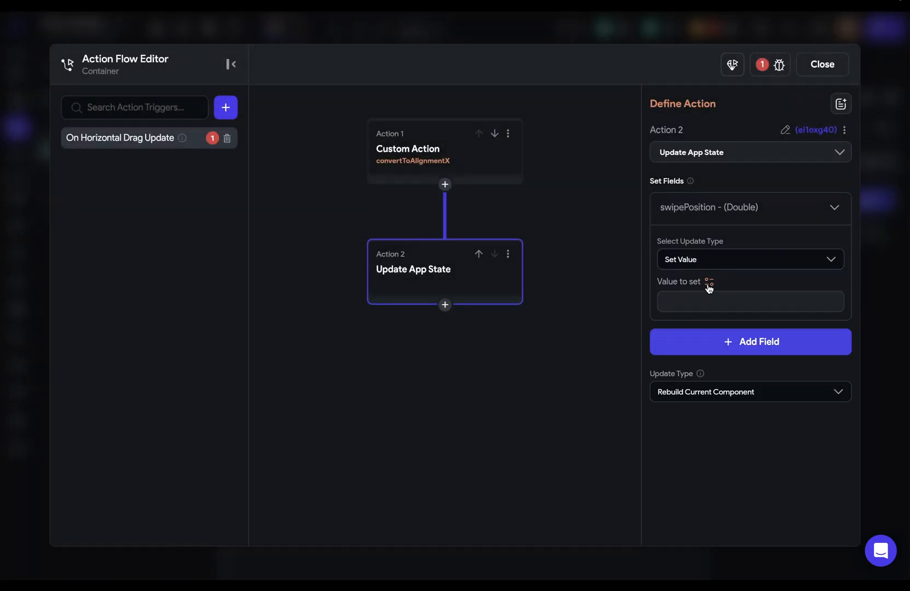
pyautogui.click(710, 284)
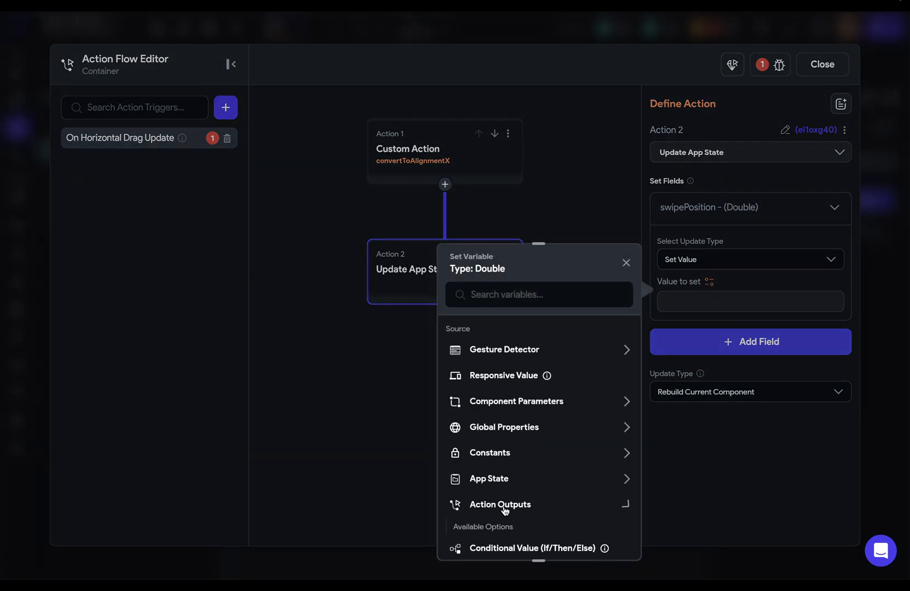
pyautogui.click(504, 504)
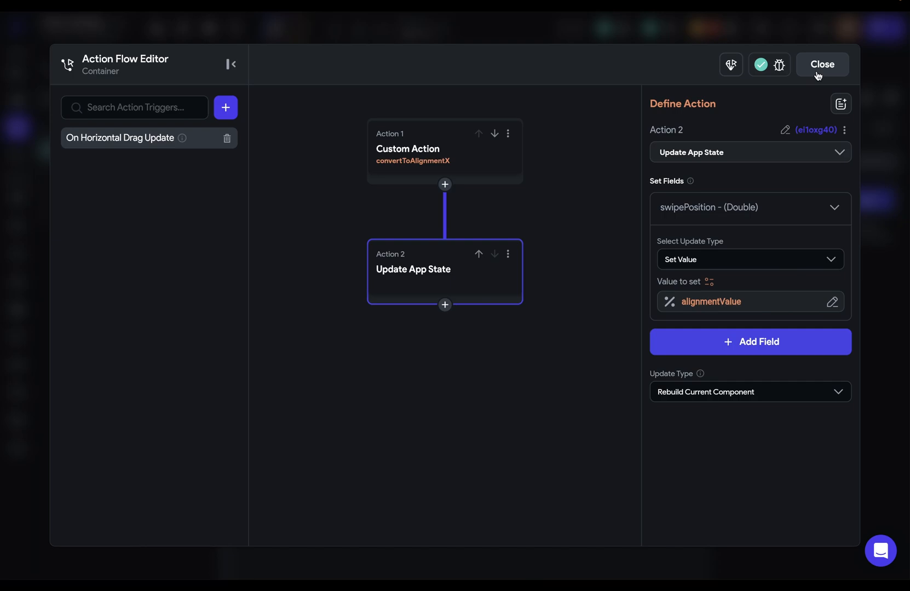
pyautogui.click(821, 64)
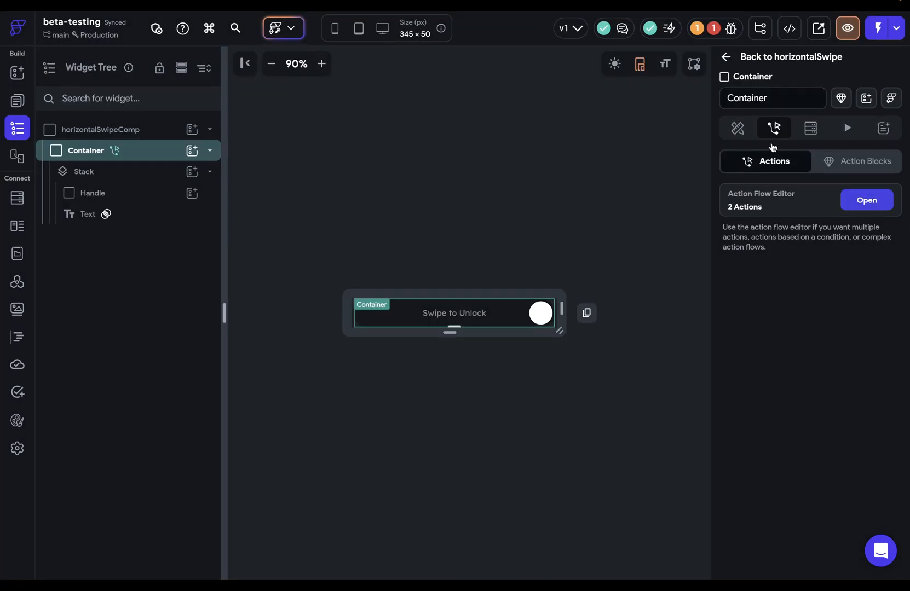
# Step: Bind the Handle widget's Alignment X to the swipePosition app state
pyautogui.click(539, 313)
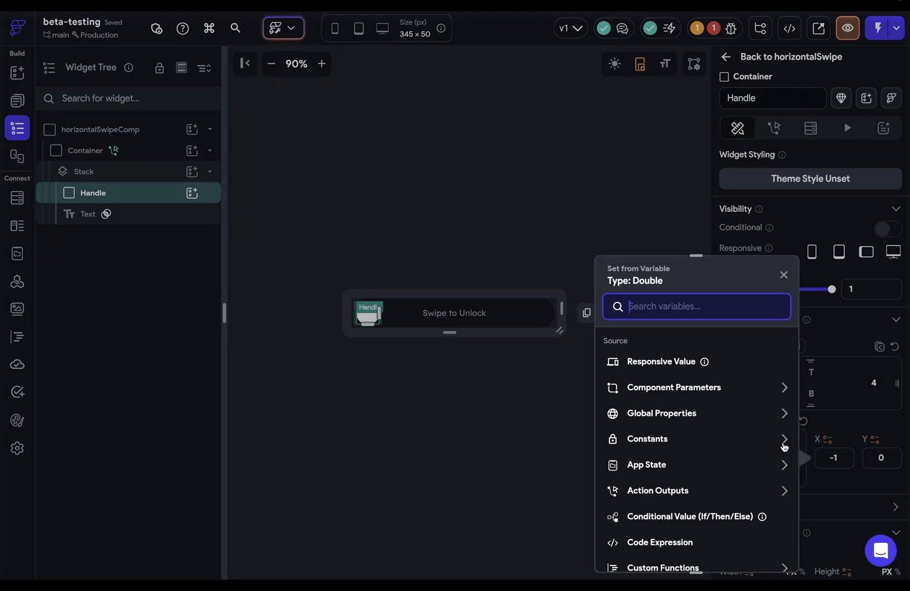
pyautogui.click(646, 465)
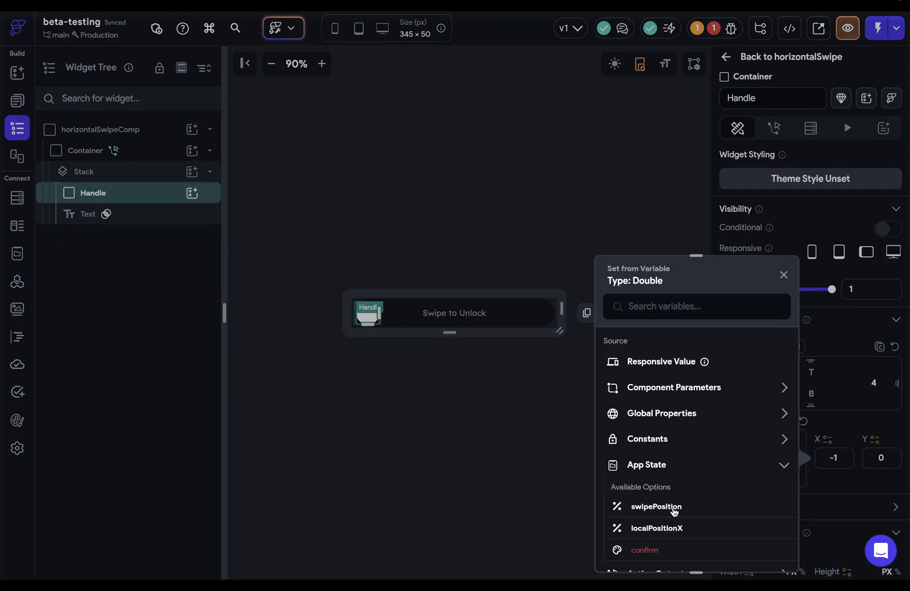
pyautogui.click(656, 507)
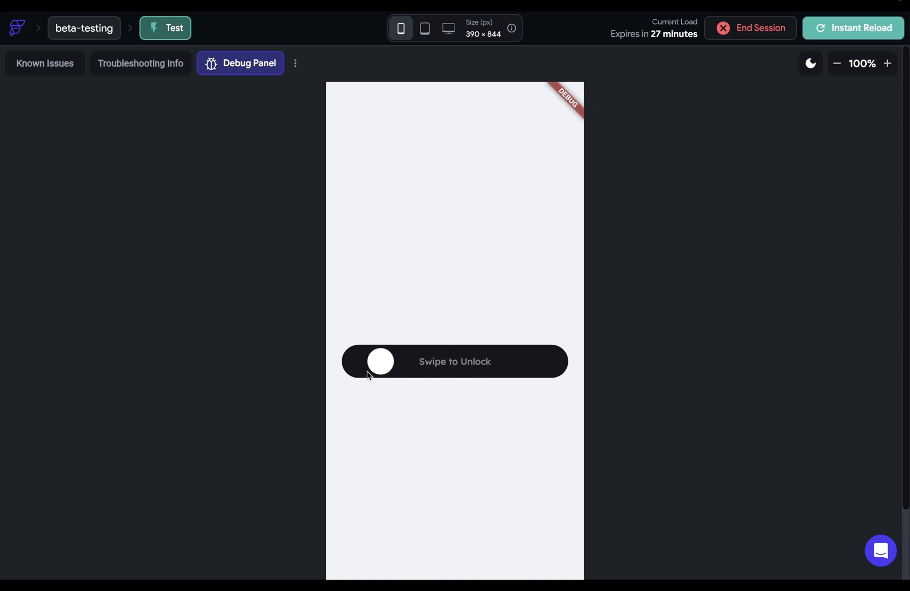
# Step: Drag the handle along the track in the test preview to check it follows the finger
pyautogui.moveTo(380, 362); pyautogui.dragTo(369, 361)
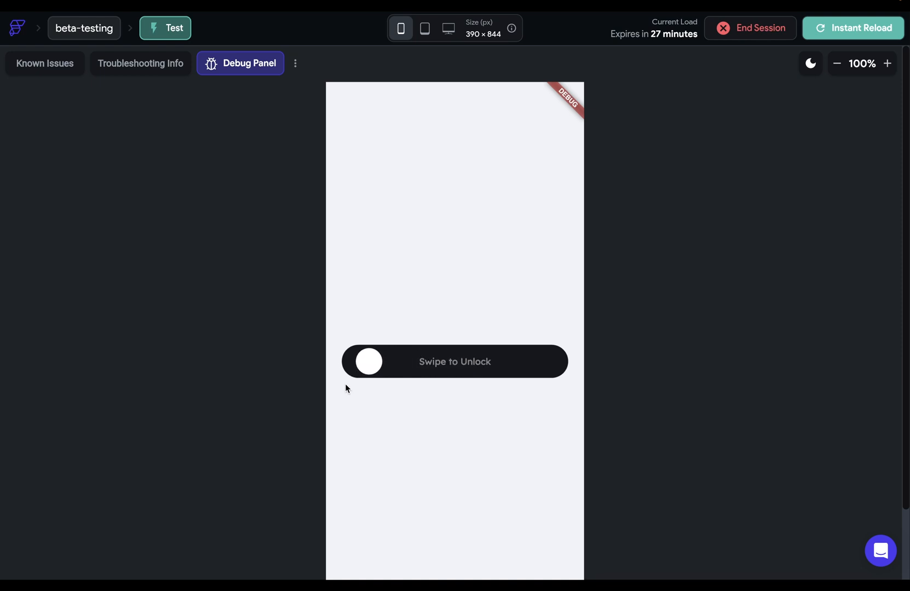
pyautogui.moveTo(369, 361); pyautogui.dragTo(549, 361)
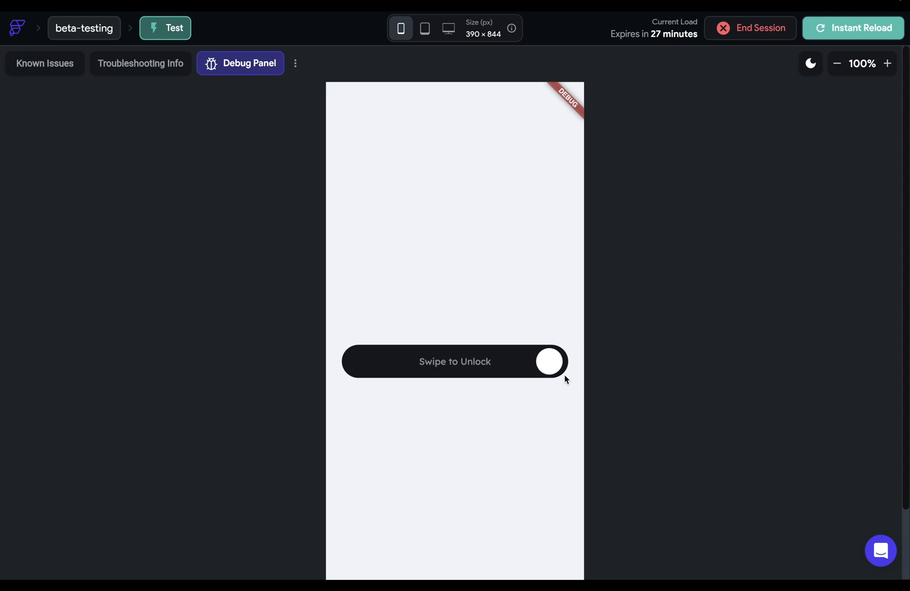
pyautogui.moveTo(548, 362); pyautogui.dragTo(377, 361)
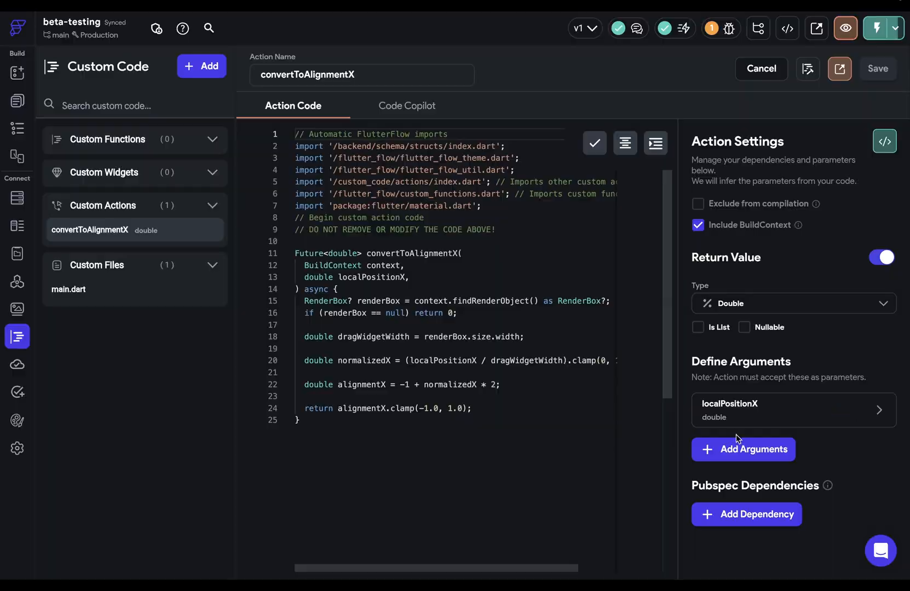
# Step: Add a handleSize double argument, subtract it in the alignment code, and save the custom action
pyautogui.click(742, 449)
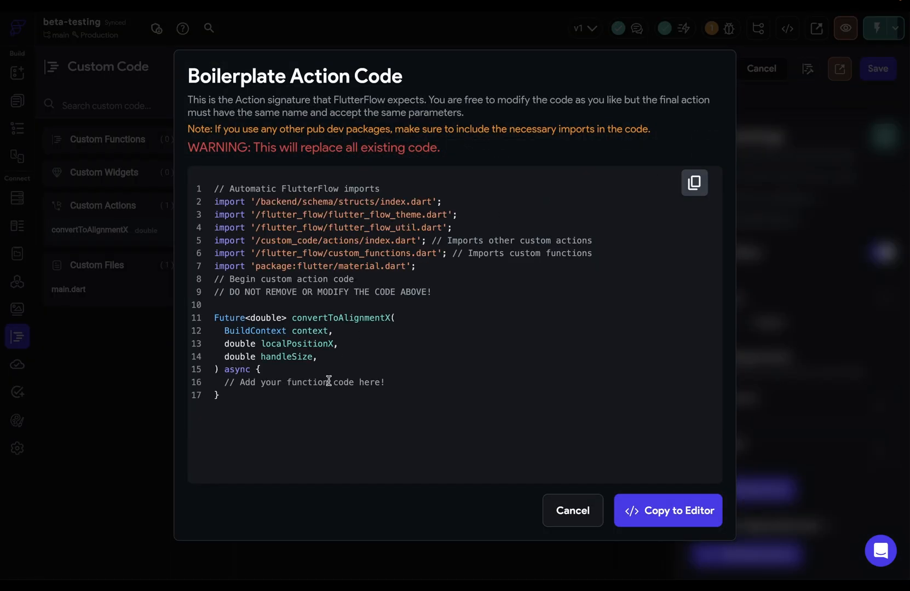
pyautogui.click(667, 510)
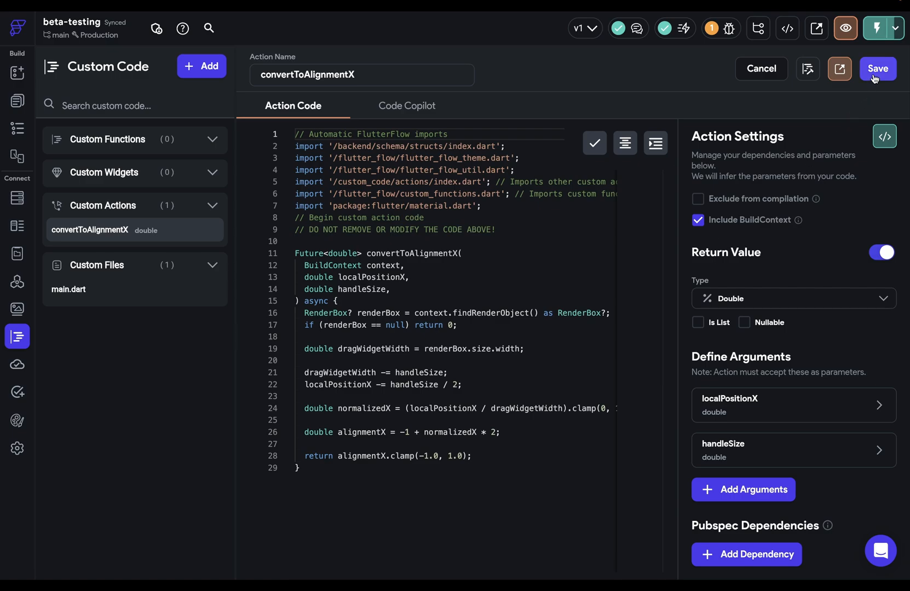
pyautogui.click(877, 69)
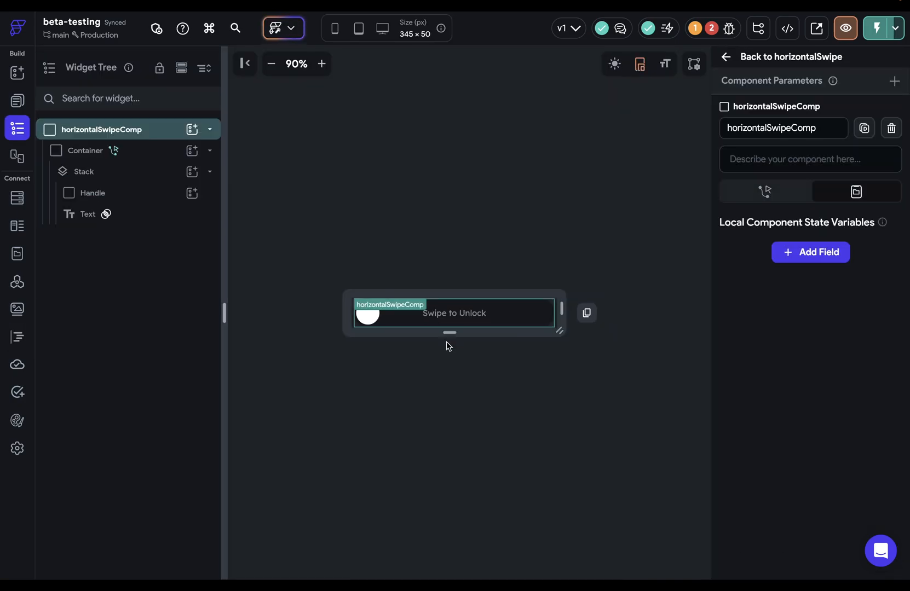
# Step: Review the drag action flow, then check the Handle widget's size
pyautogui.click(85, 151)
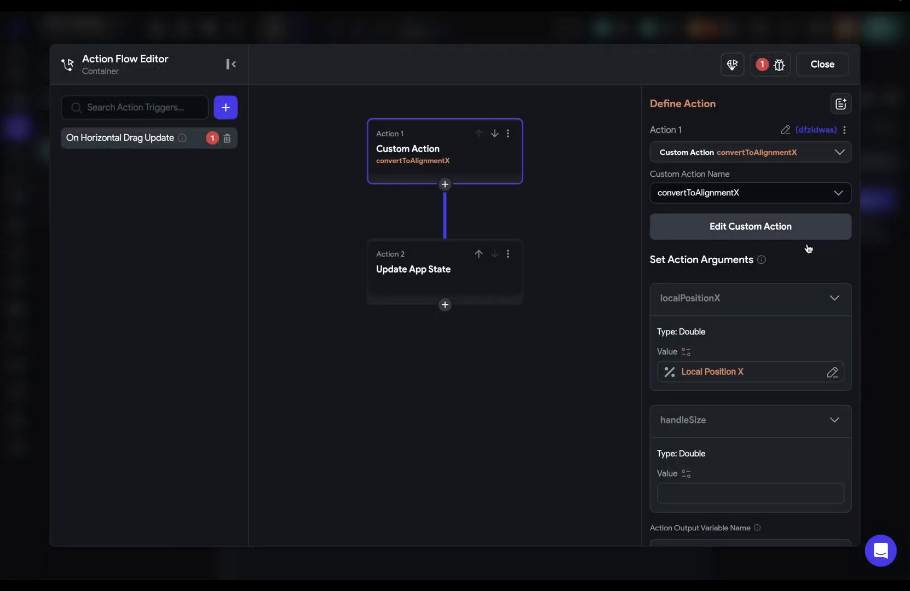
pyautogui.scroll(-3)
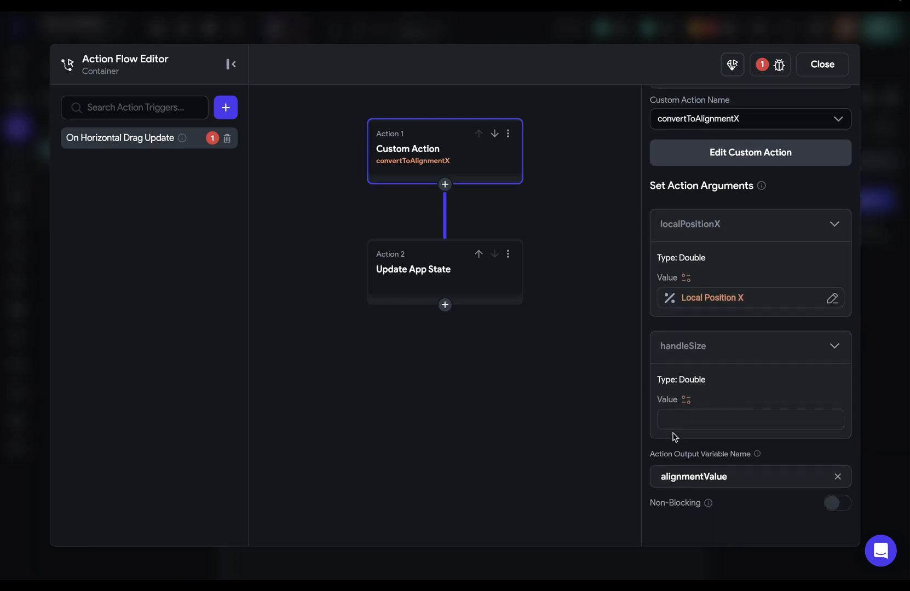
pyautogui.click(820, 63)
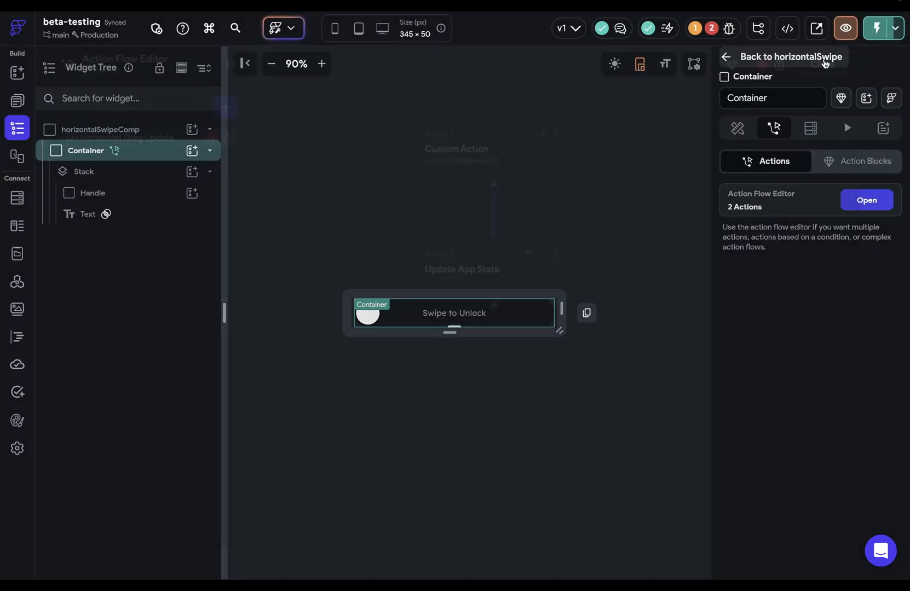
pyautogui.click(93, 193)
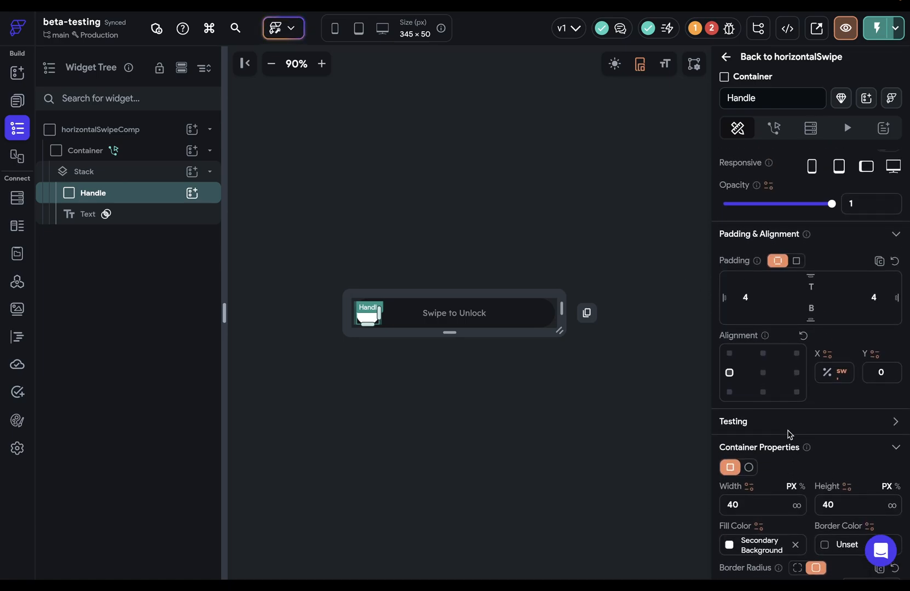
pyautogui.moveTo(724, 297)
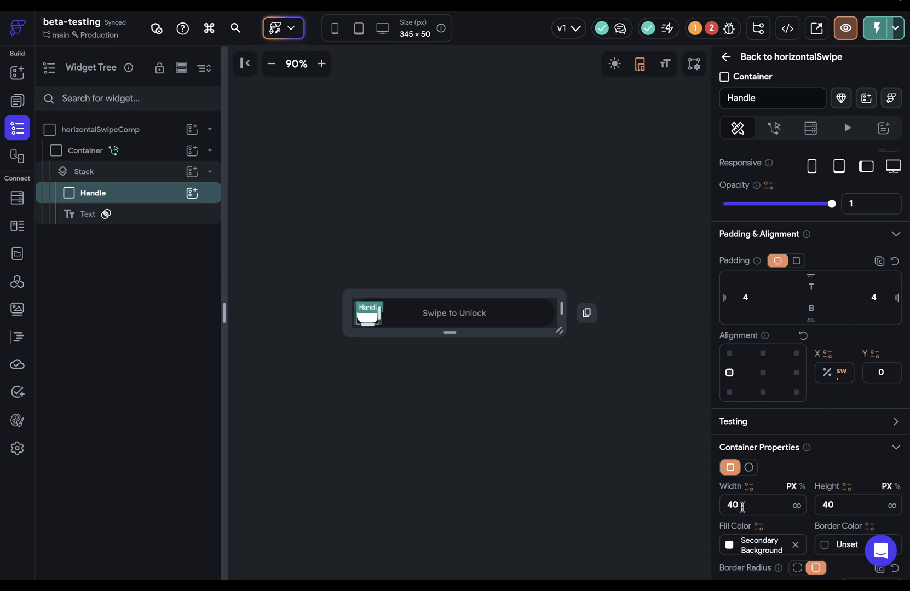
# Step: Set the handleSize argument of convertToAlignmentX to 48 in the Container's drag flow
pyautogui.click(85, 150)
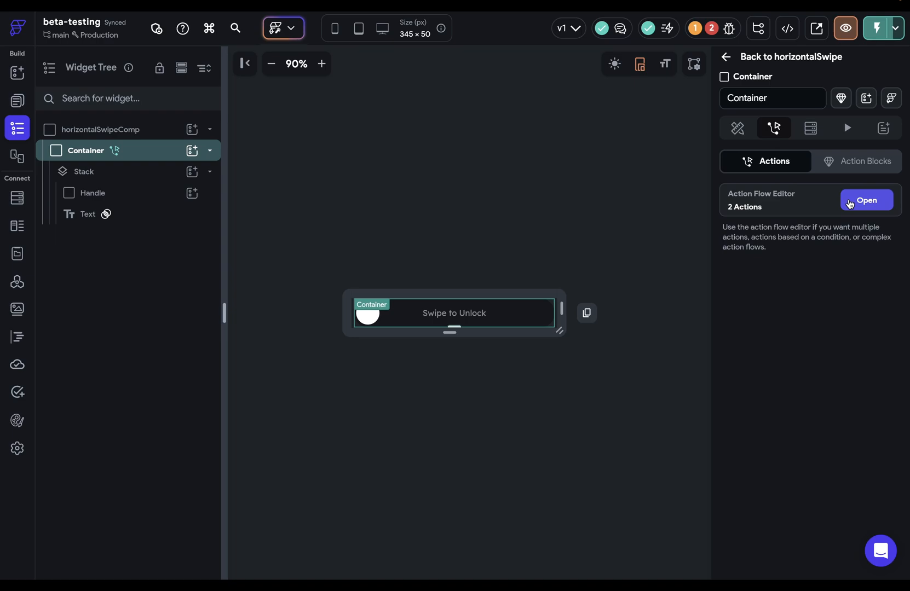
pyautogui.click(865, 200)
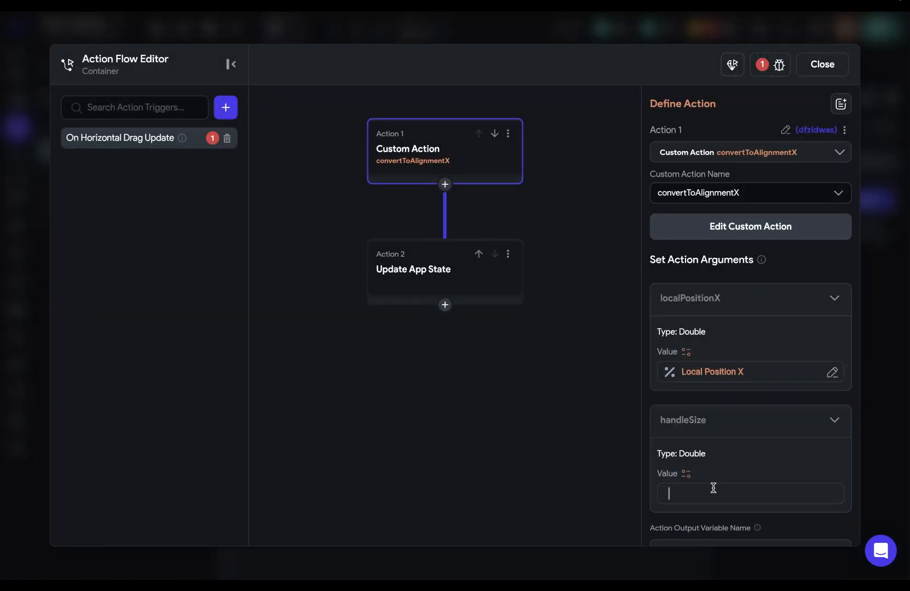
pyautogui.write('48')
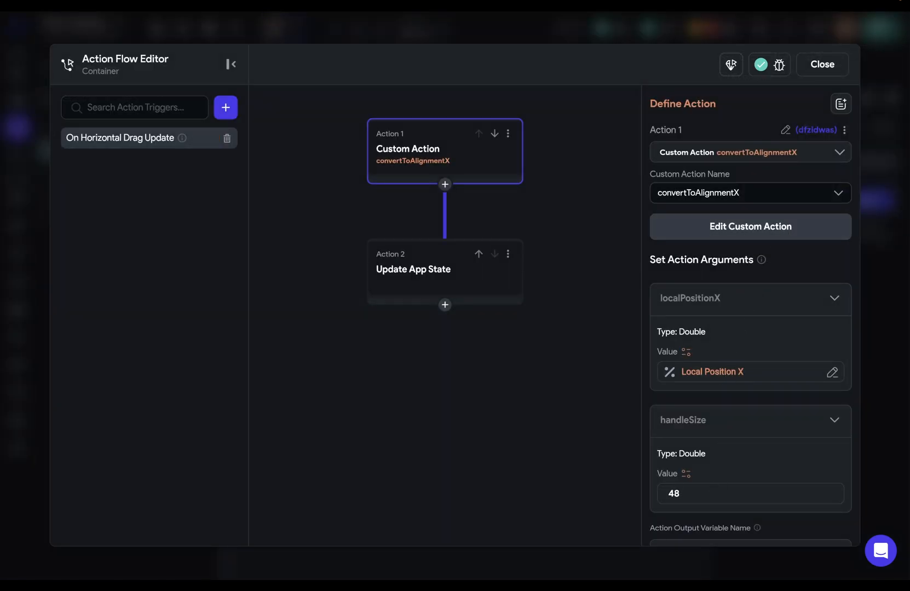
pyautogui.click(821, 63)
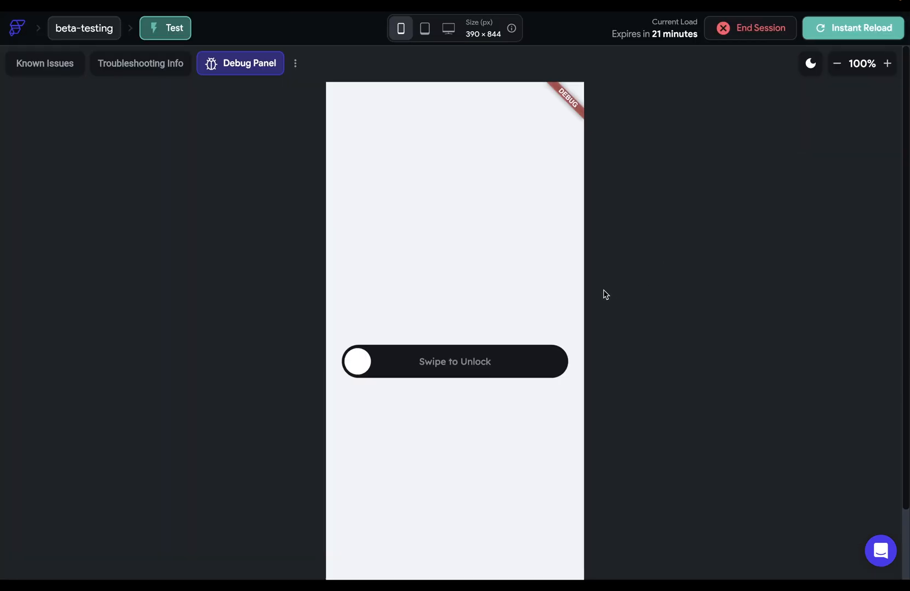
pyautogui.moveTo(356, 361); pyautogui.dragTo(399, 361)
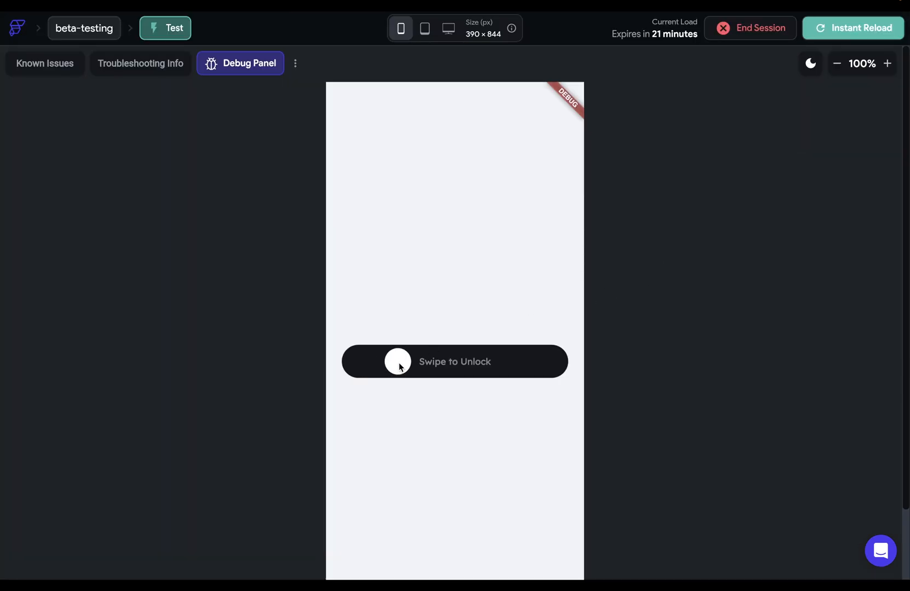
pyautogui.moveTo(397, 362); pyautogui.dragTo(495, 361)
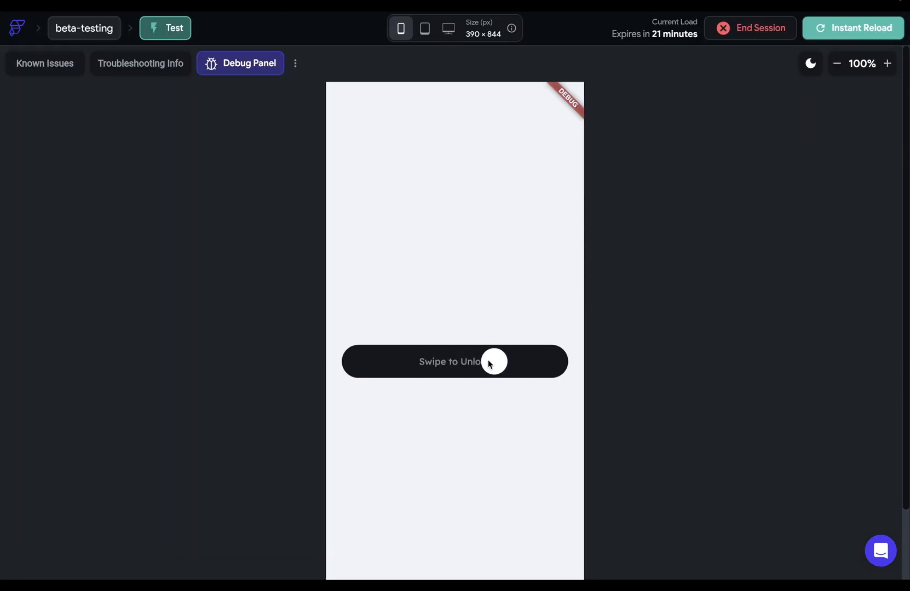
pyautogui.moveTo(493, 361); pyautogui.dragTo(382, 361)
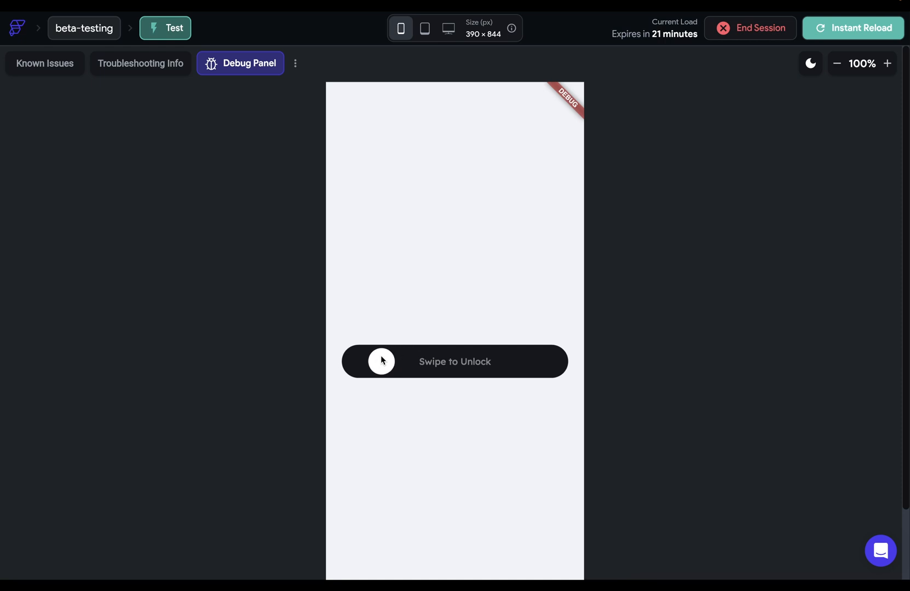